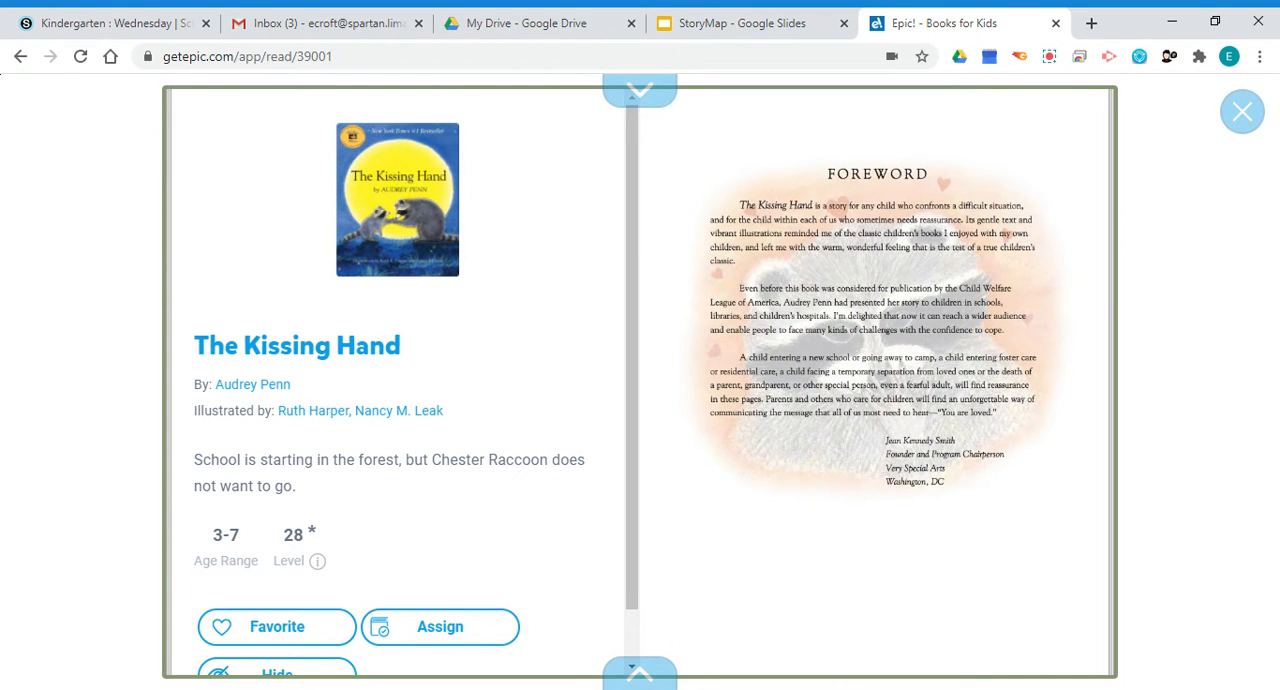
mouse_move(702, 416)
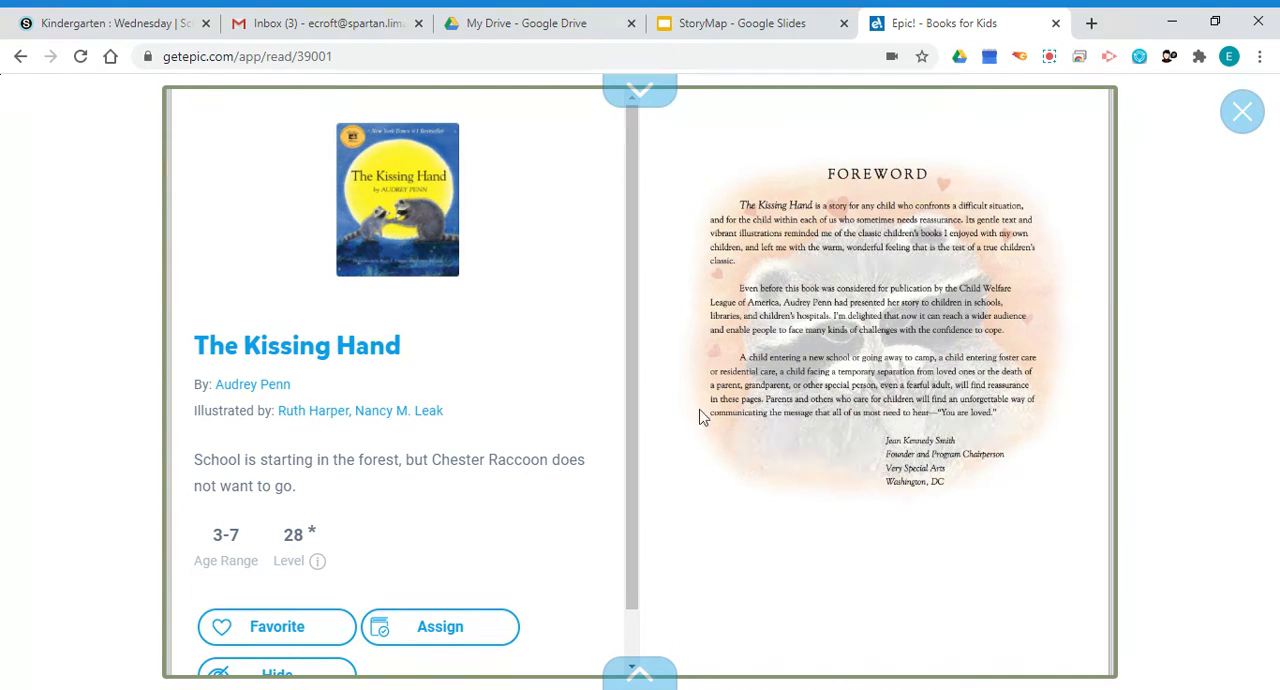
mouse_move(736, 436)
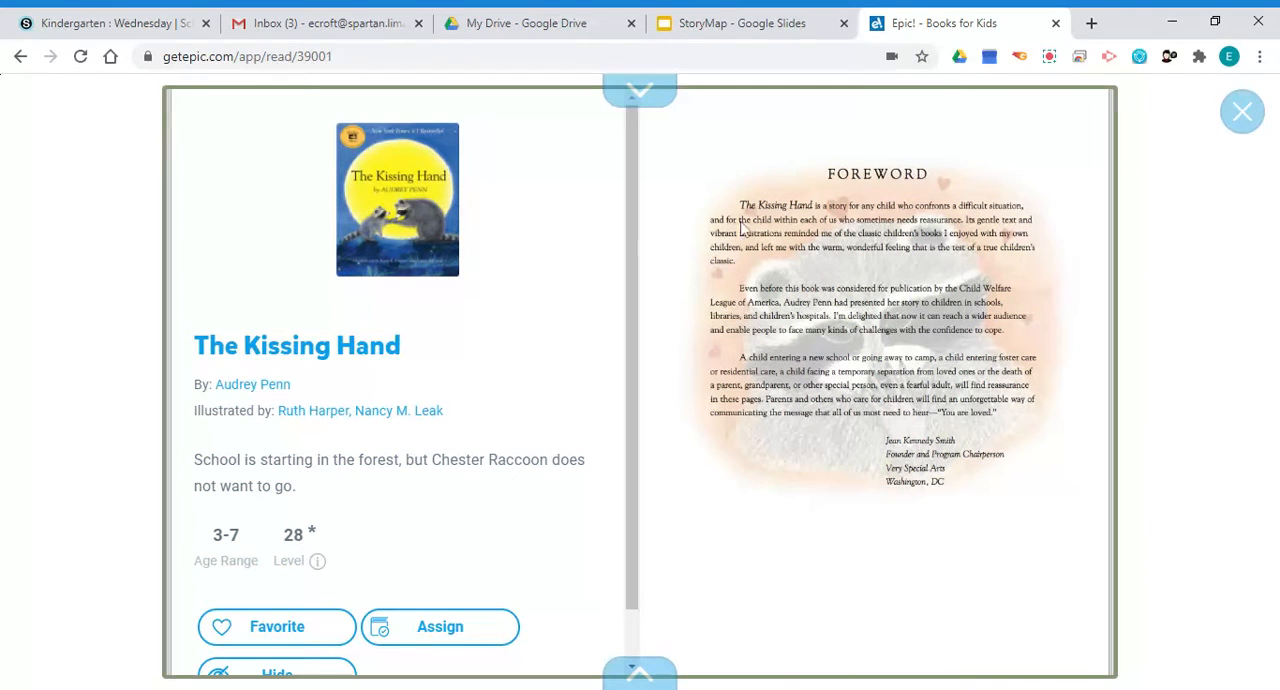
mouse_move(668, 412)
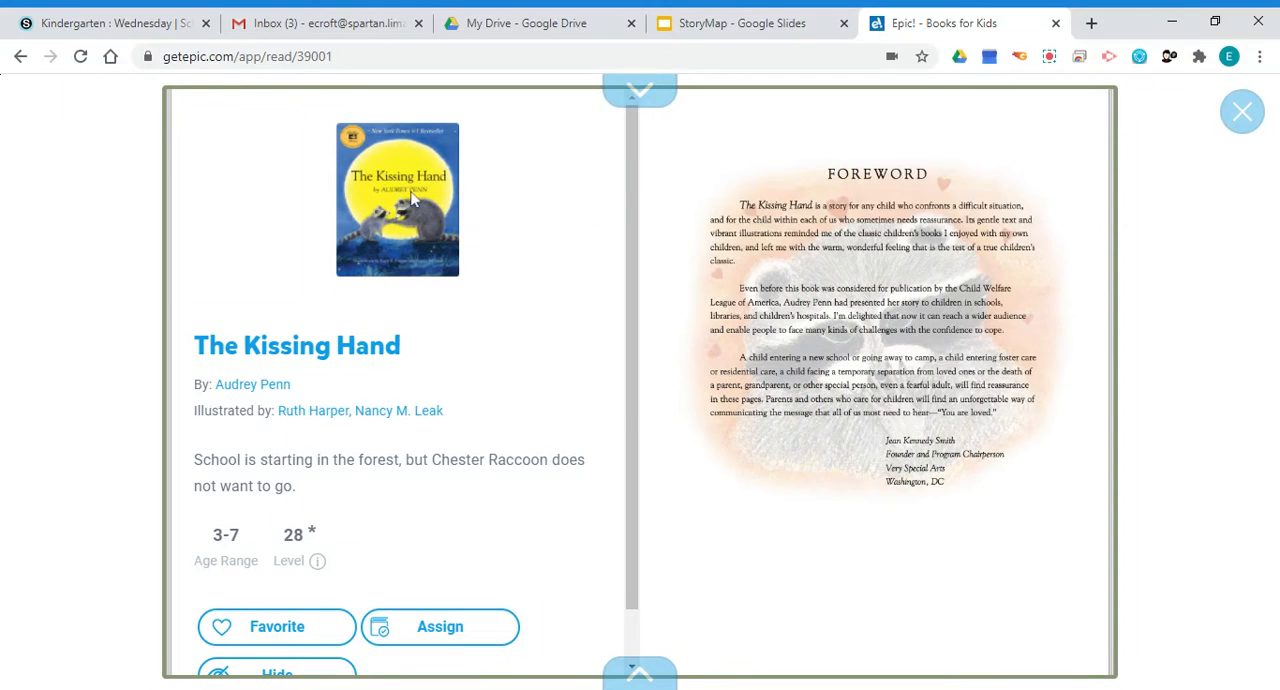
mouse_move(708, 346)
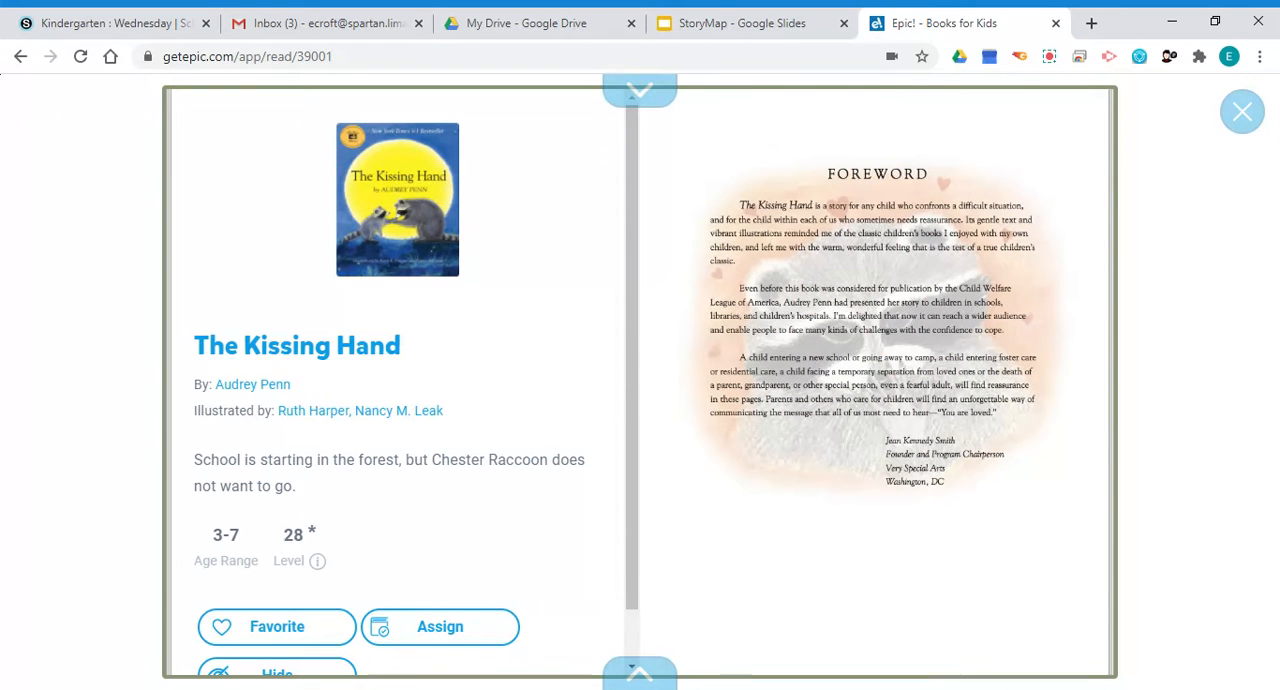
Turn past the foreword to the first story page where Chester says he doesn't want school
left_click(1120, 386)
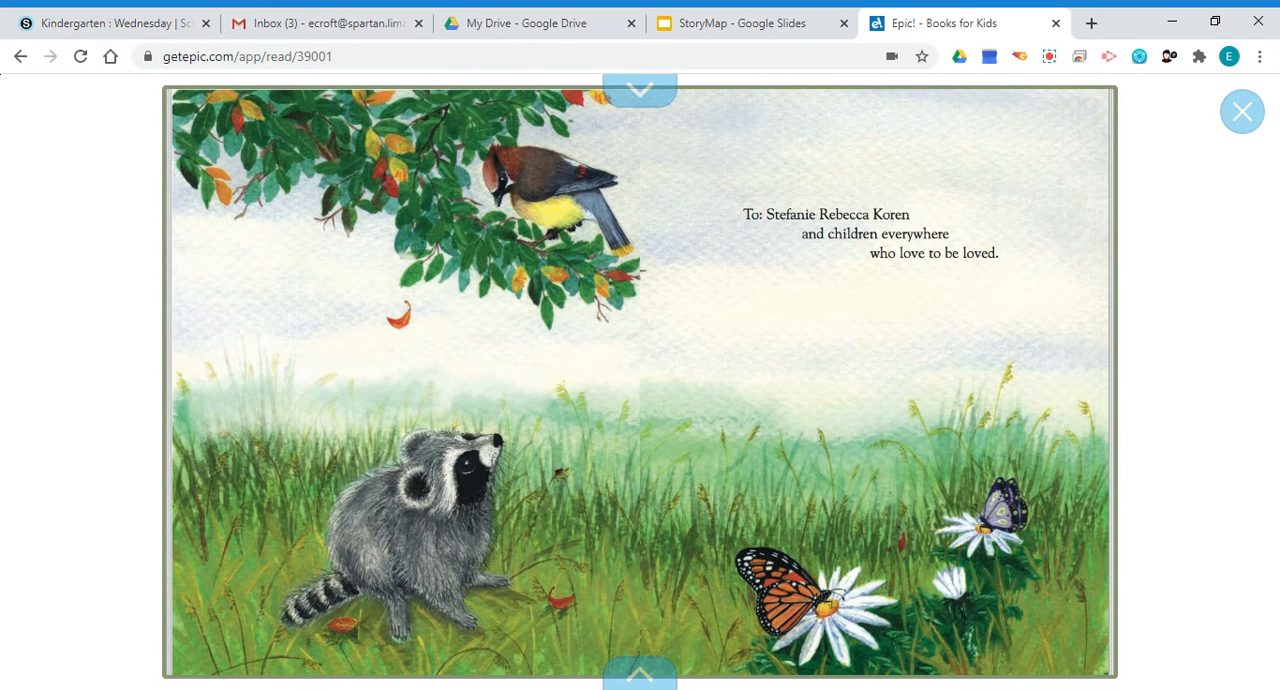
mouse_move(816, 312)
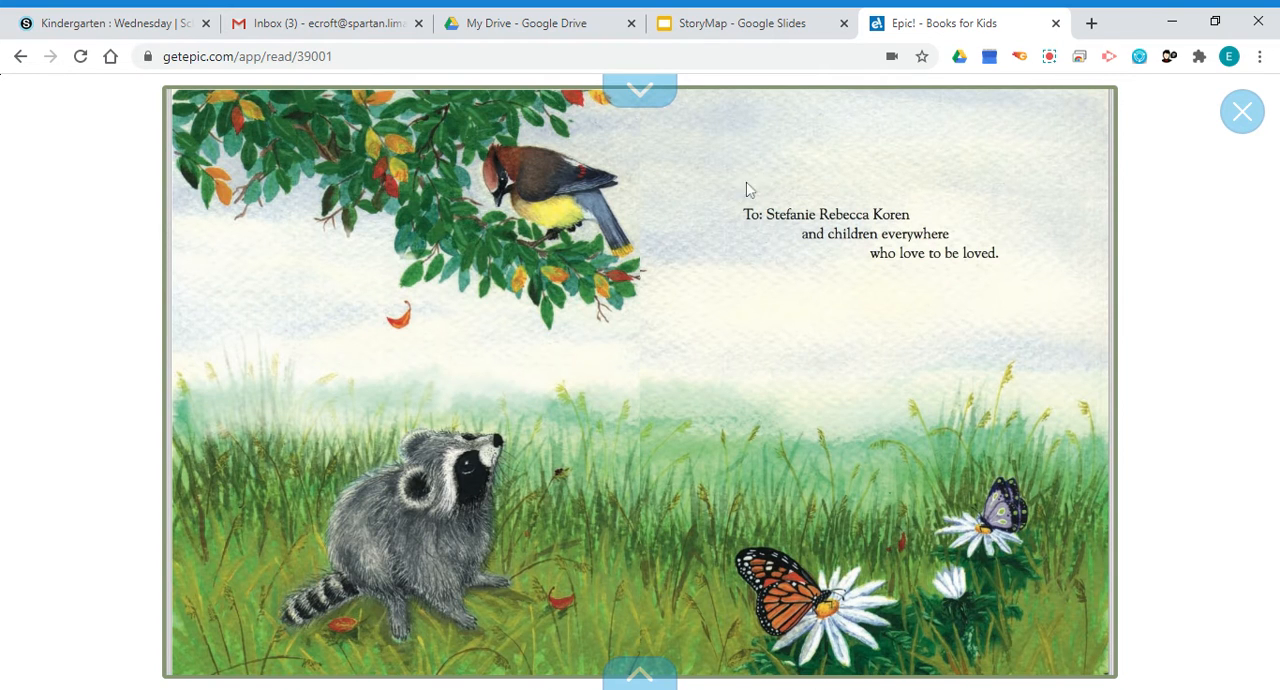
mouse_move(844, 318)
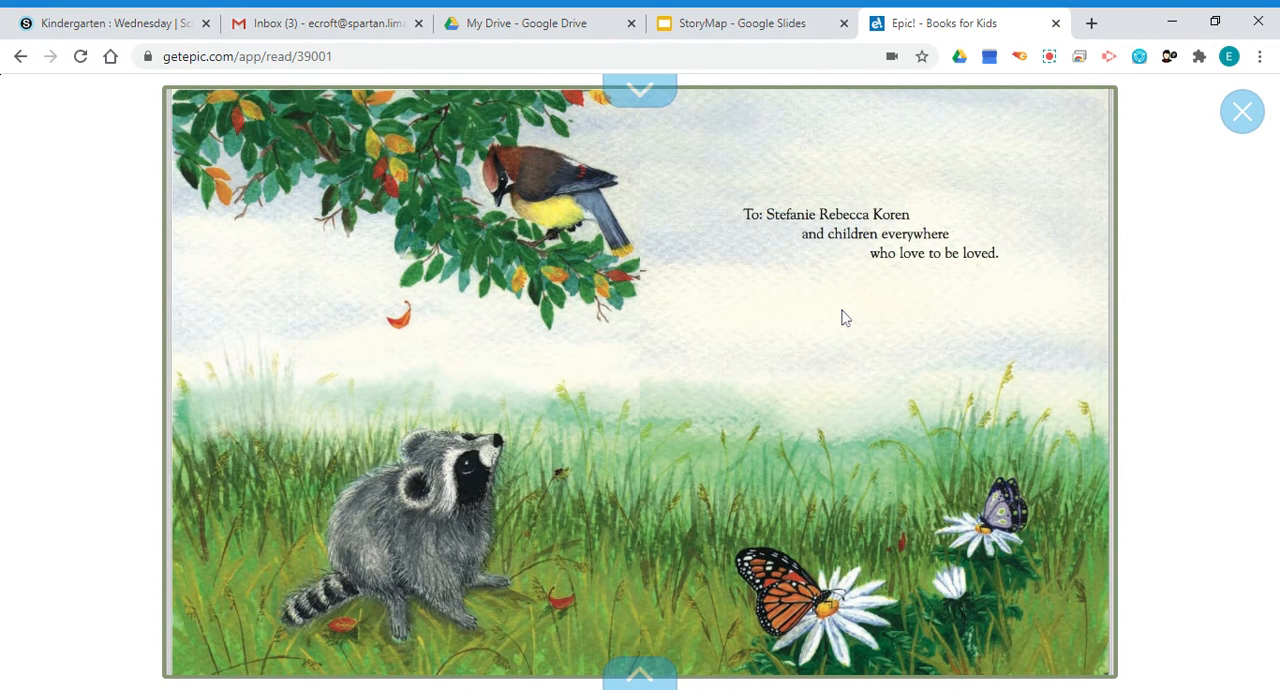
mouse_move(804, 248)
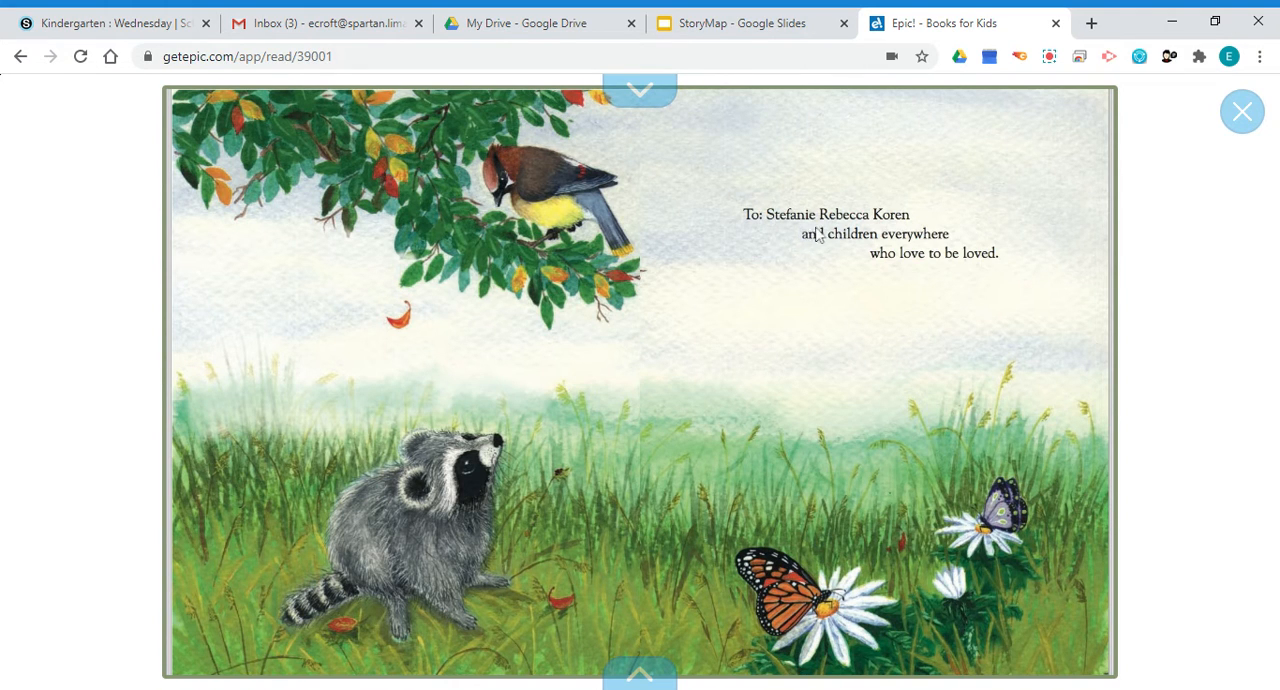
mouse_move(896, 232)
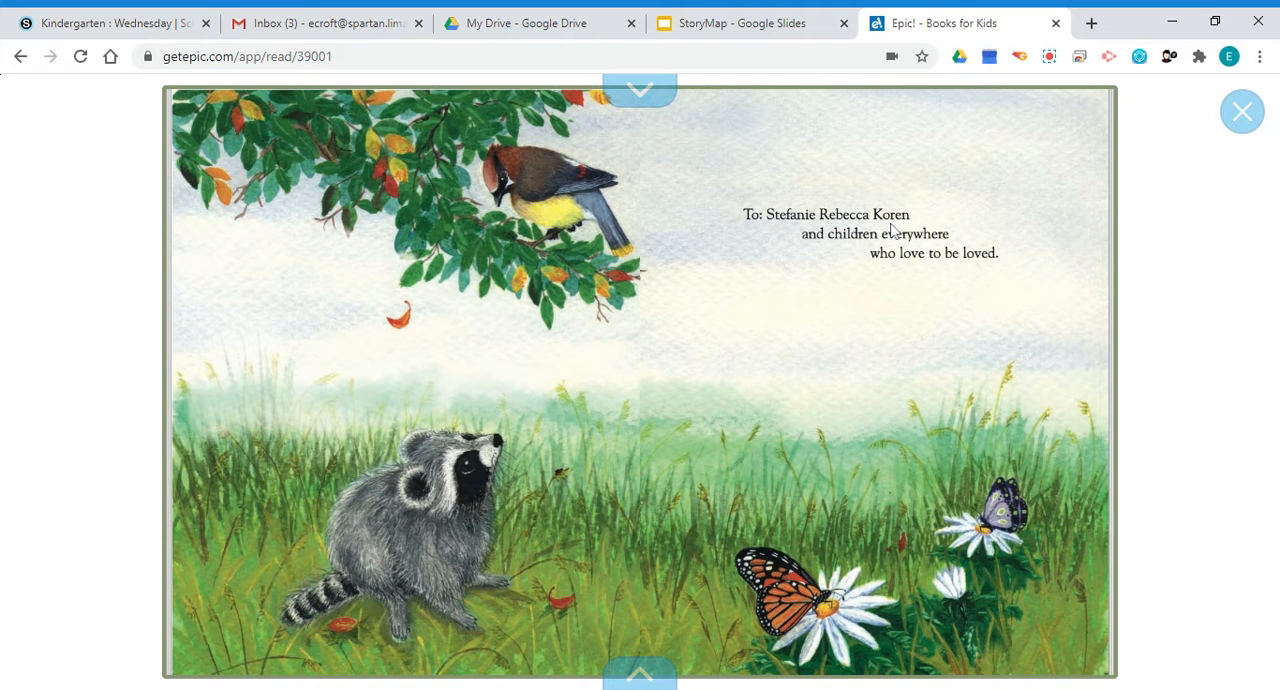
mouse_move(956, 280)
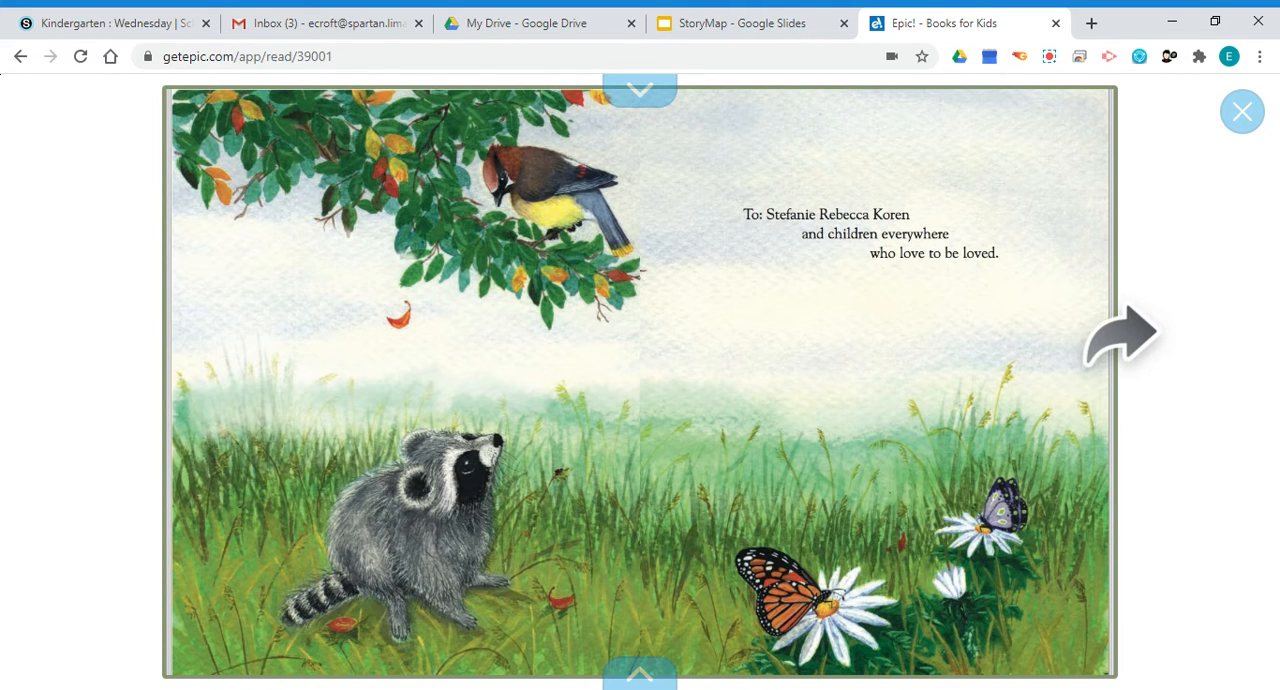
left_click(1120, 332)
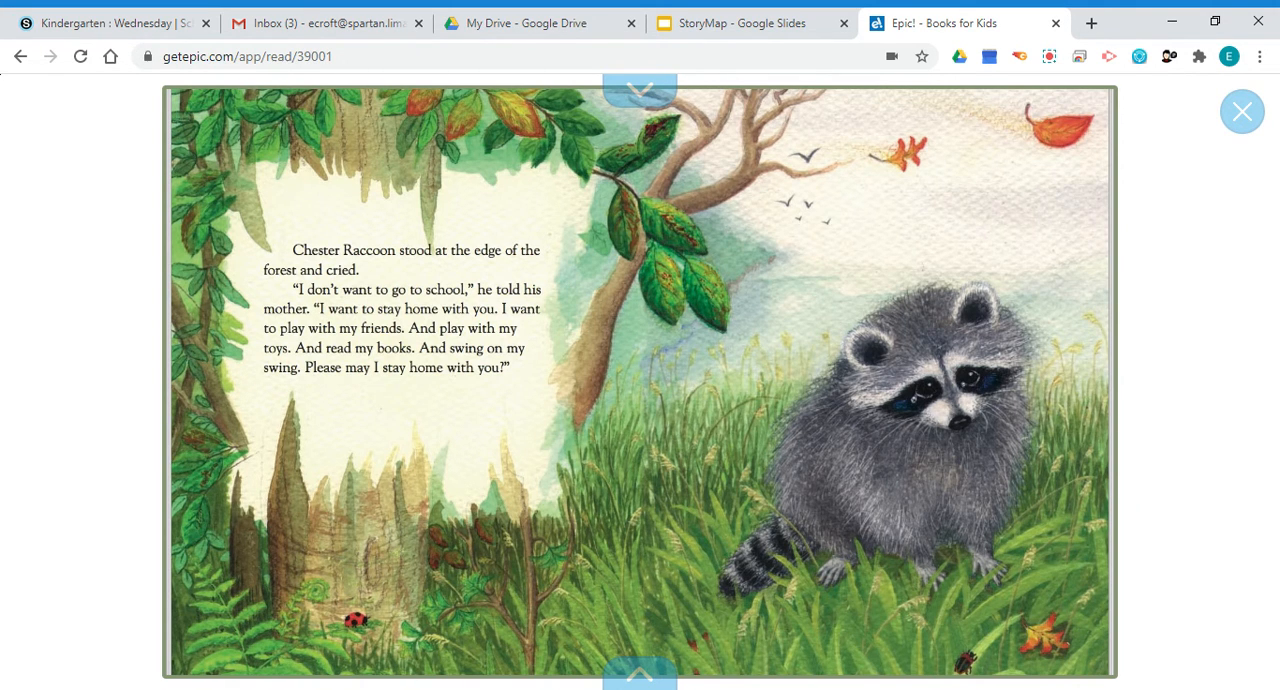
Turn four pages to reach Mrs. Raccoon kissing the middle of Chester's palm
left_click(1120, 332)
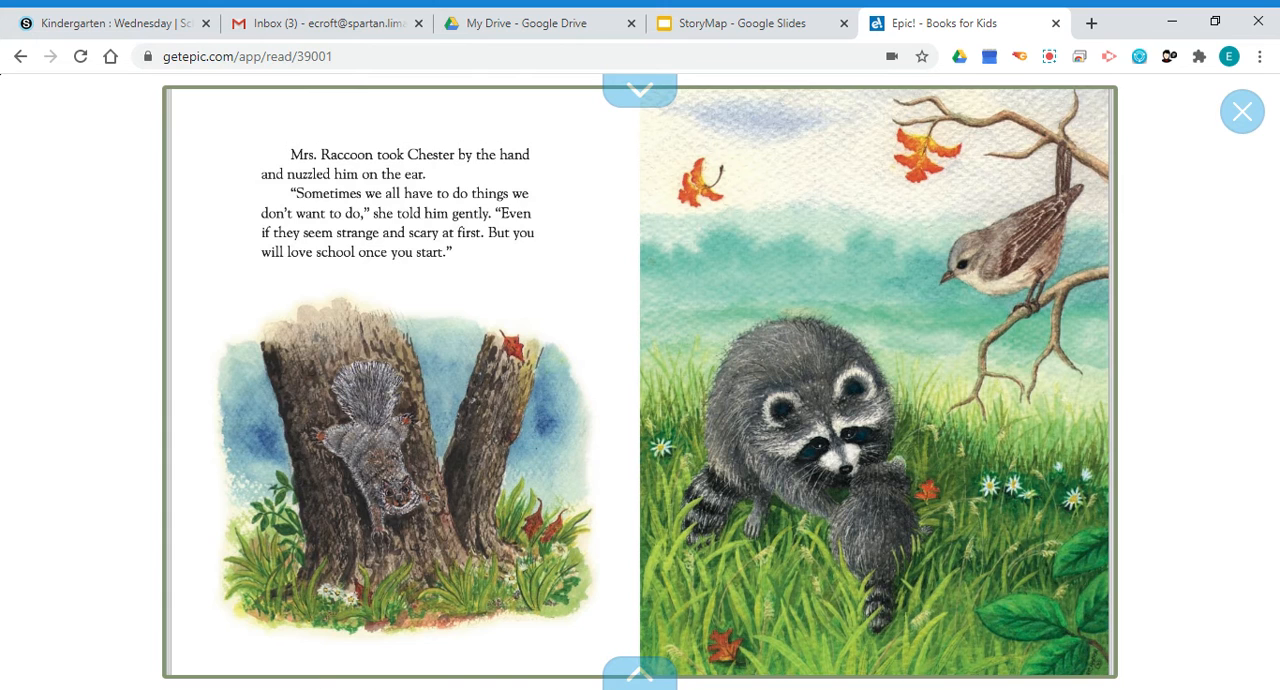
left_click(1120, 336)
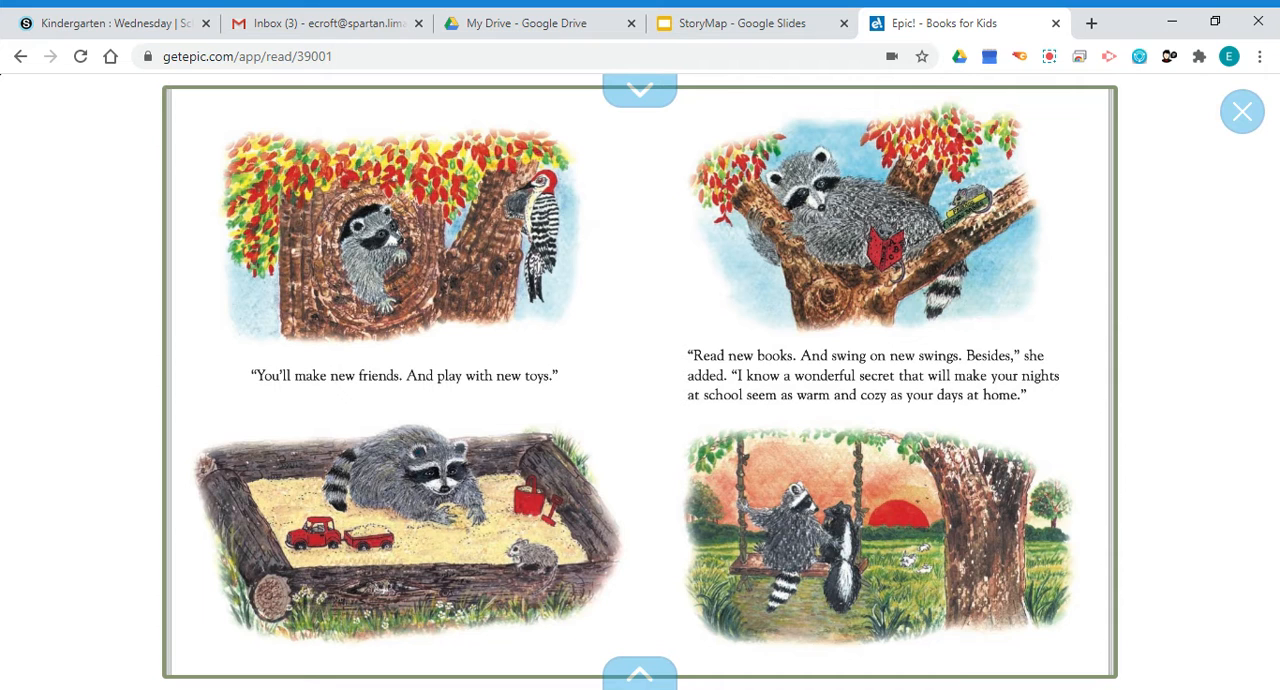
left_click(1120, 332)
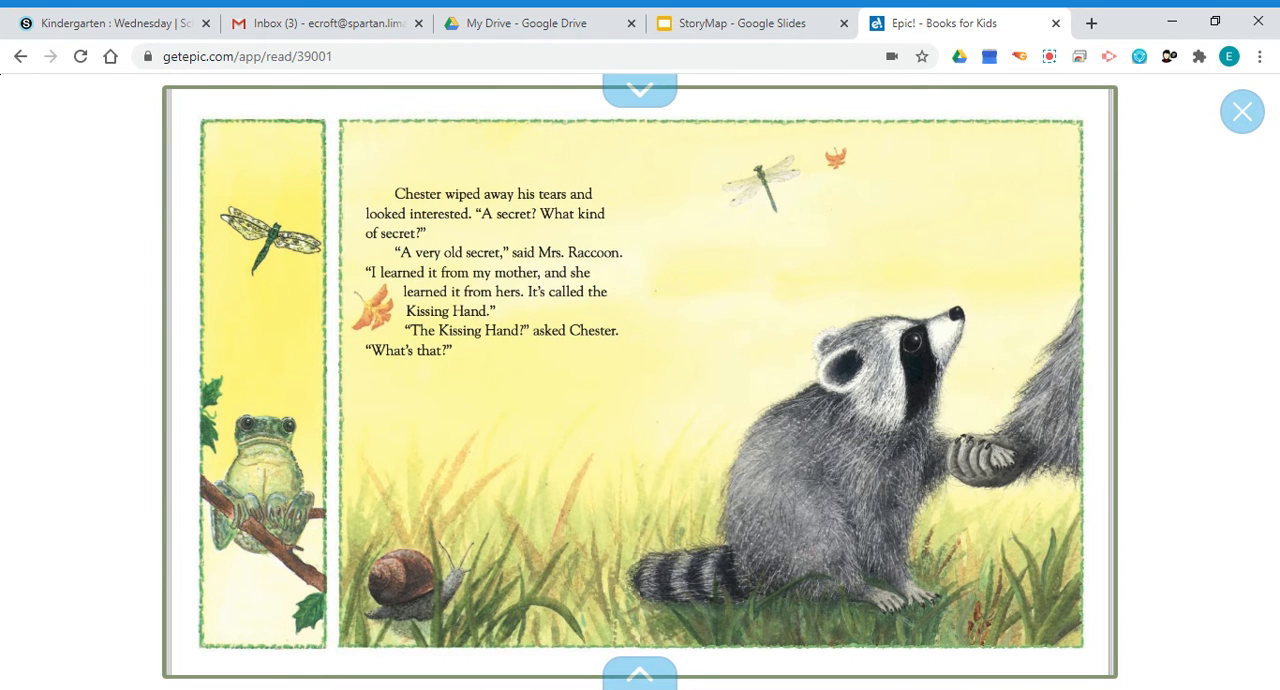
left_click(1118, 336)
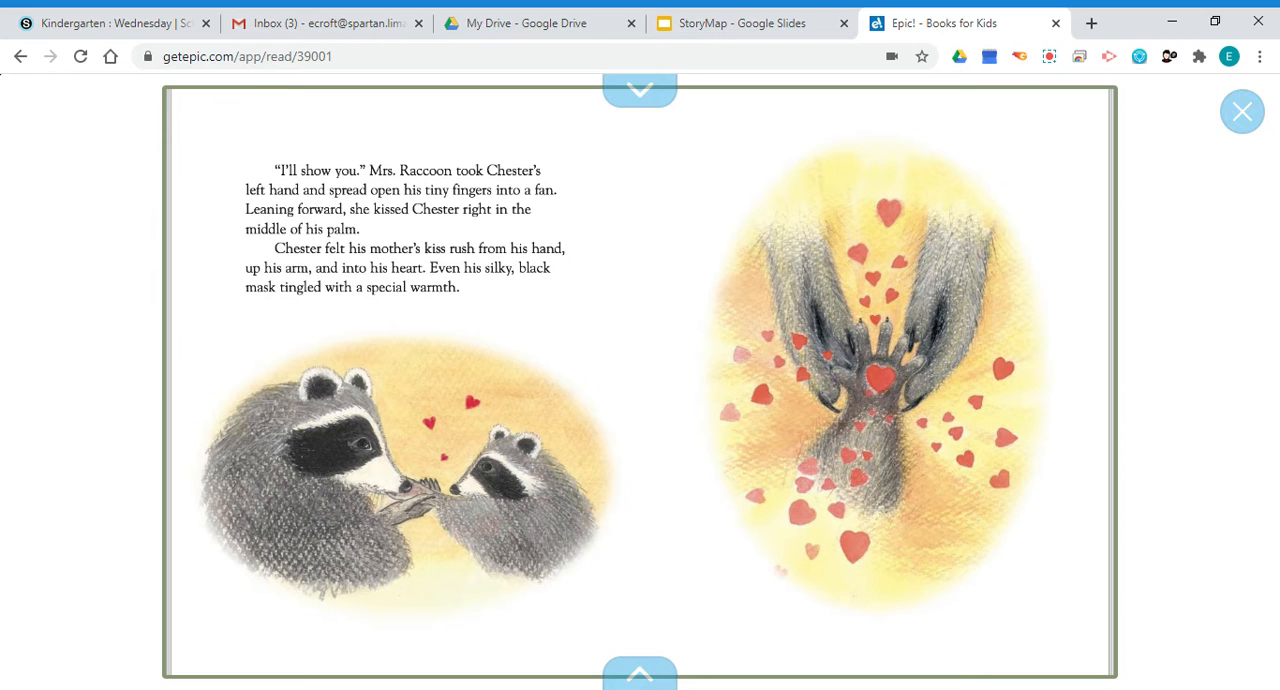
Turn six pages through the night-time scenes to Chester dancing away toward school
left_click(1120, 332)
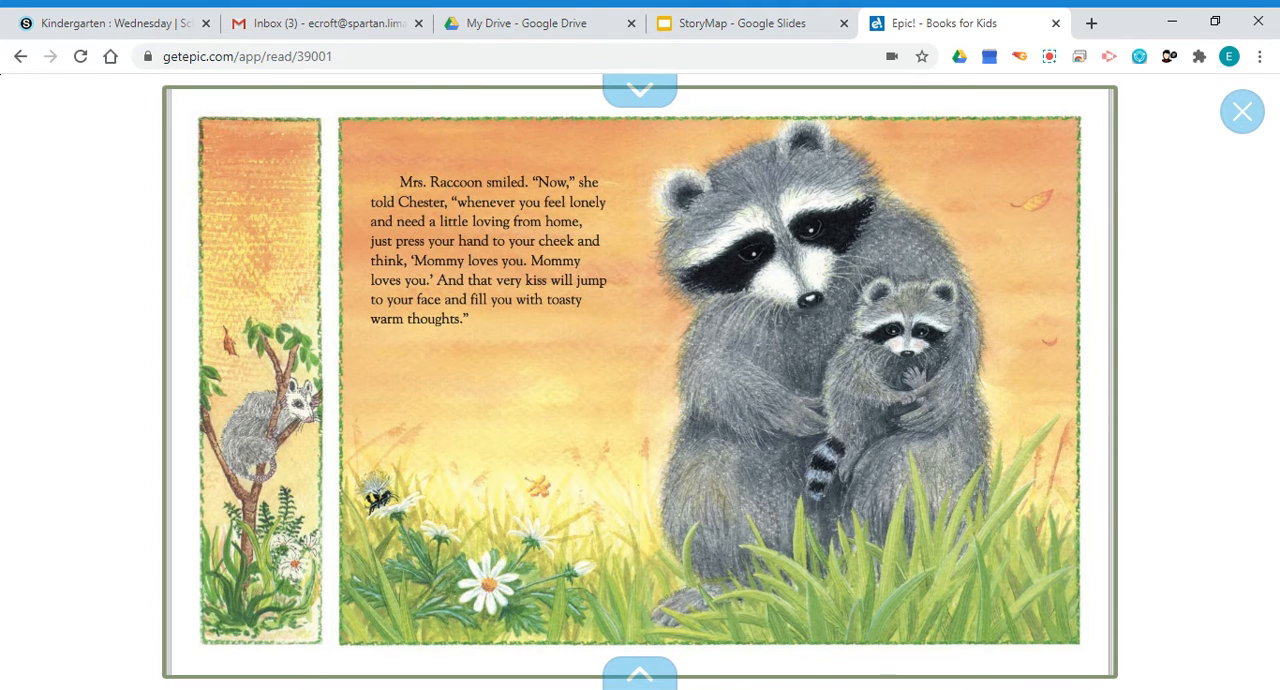
left_click(1124, 332)
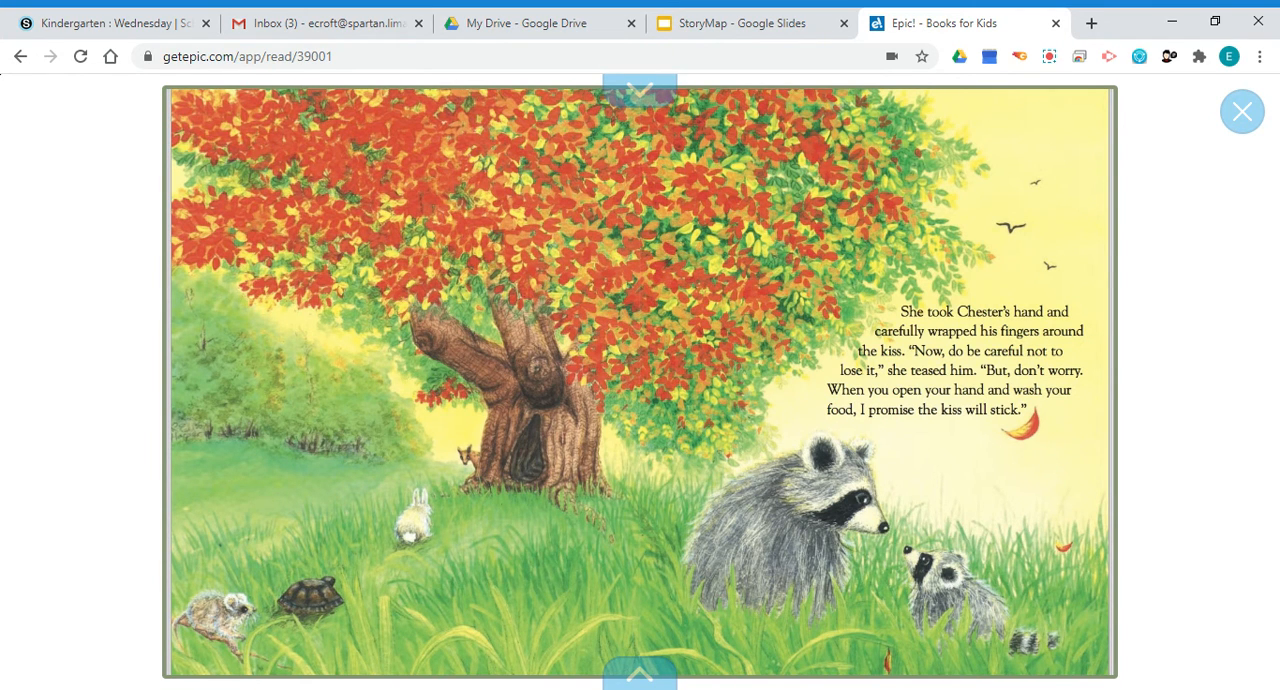
left_click(1116, 336)
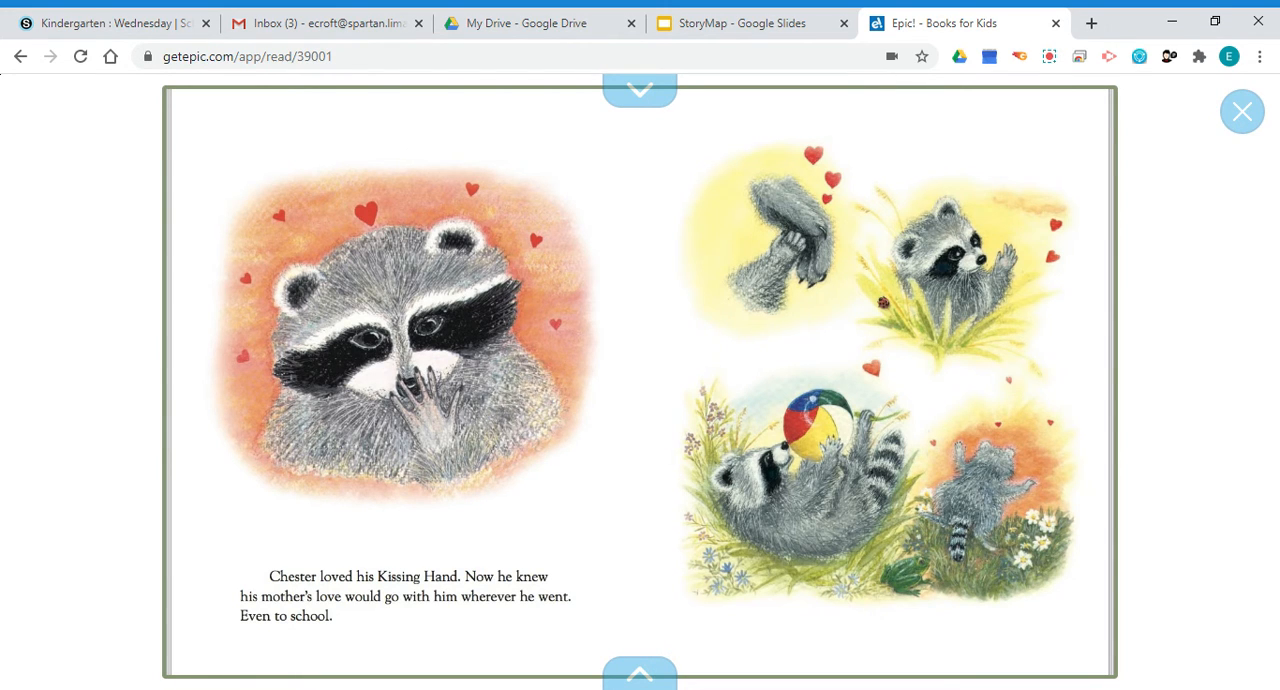
left_click(1120, 332)
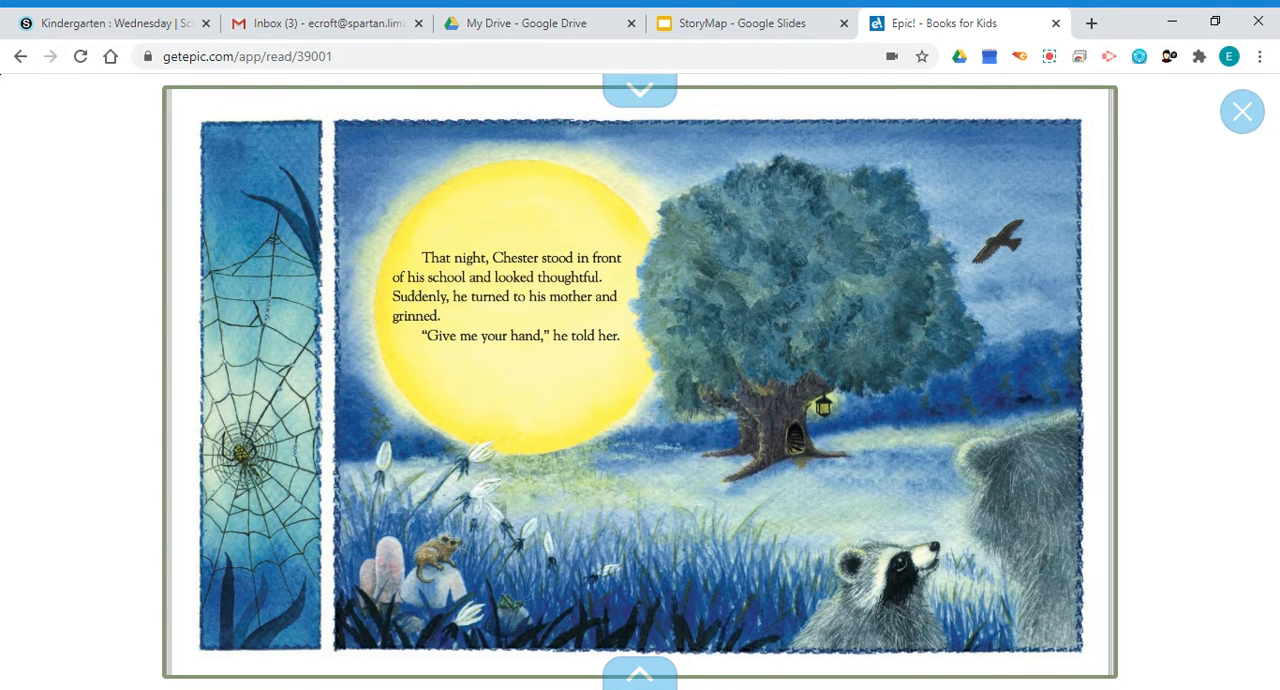
left_click(1120, 336)
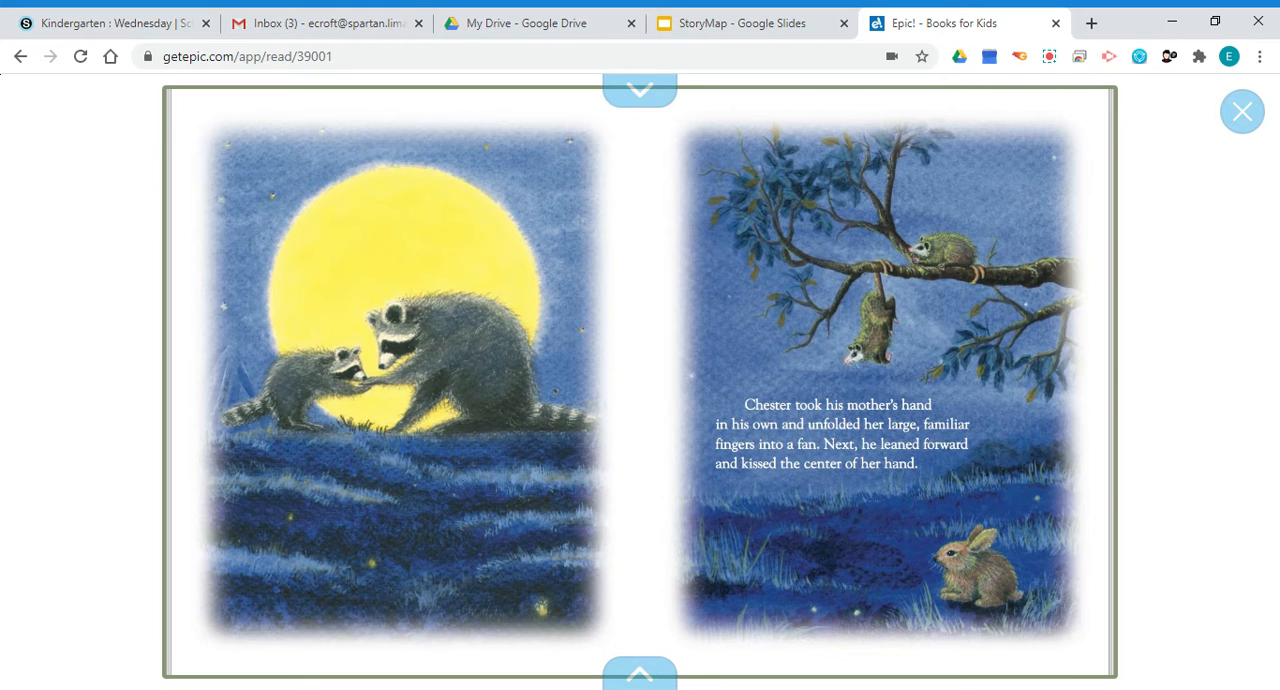
left_click(1120, 330)
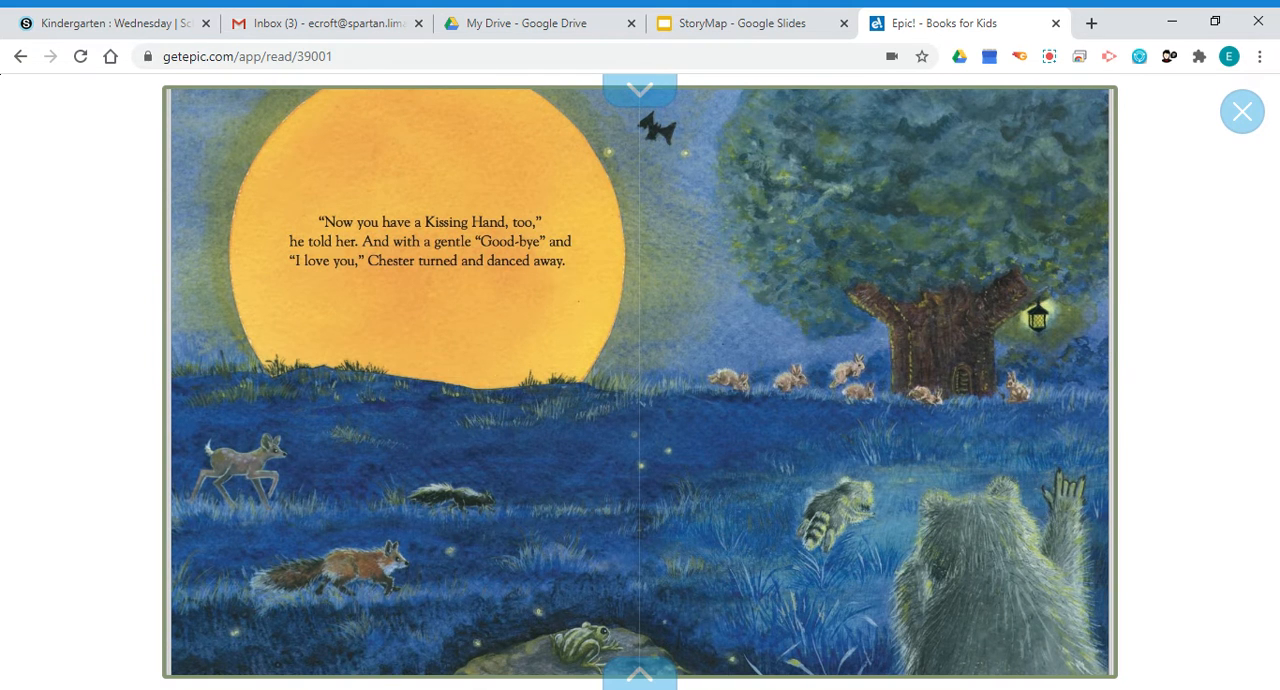
Turn to the final I LOVE YOU page, then return to the StoryMap Google Slides tab
left_click(1120, 336)
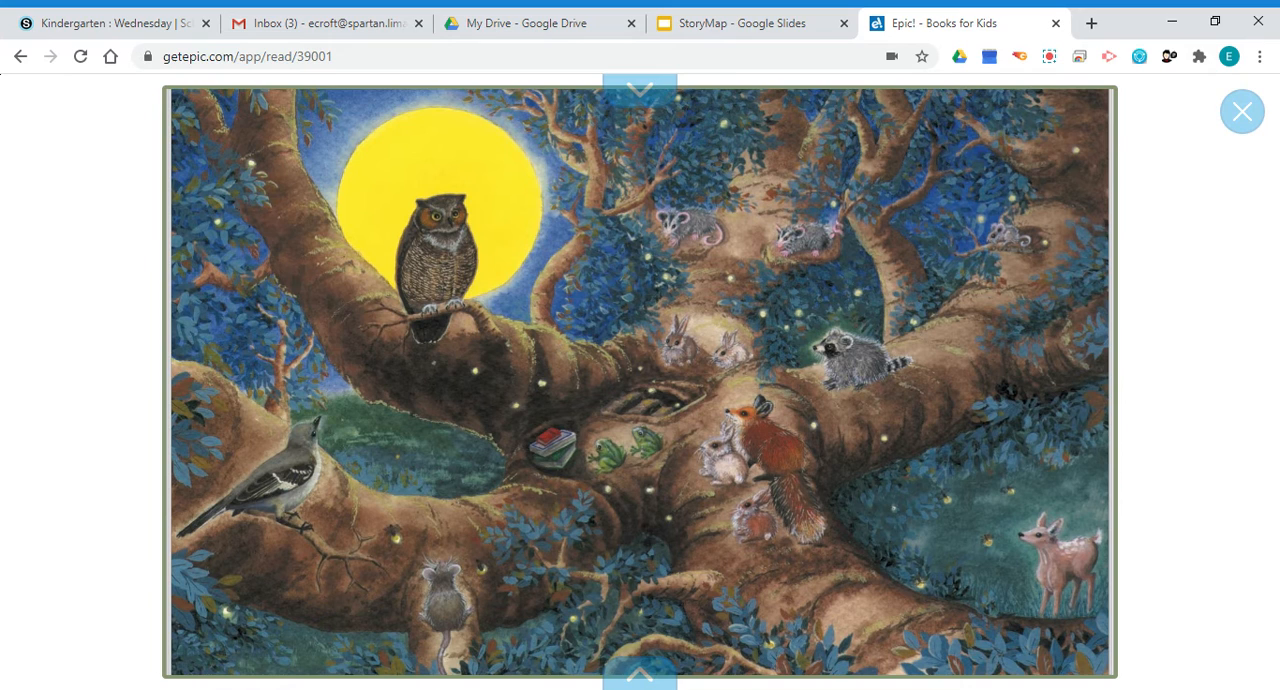
left_click(1120, 336)
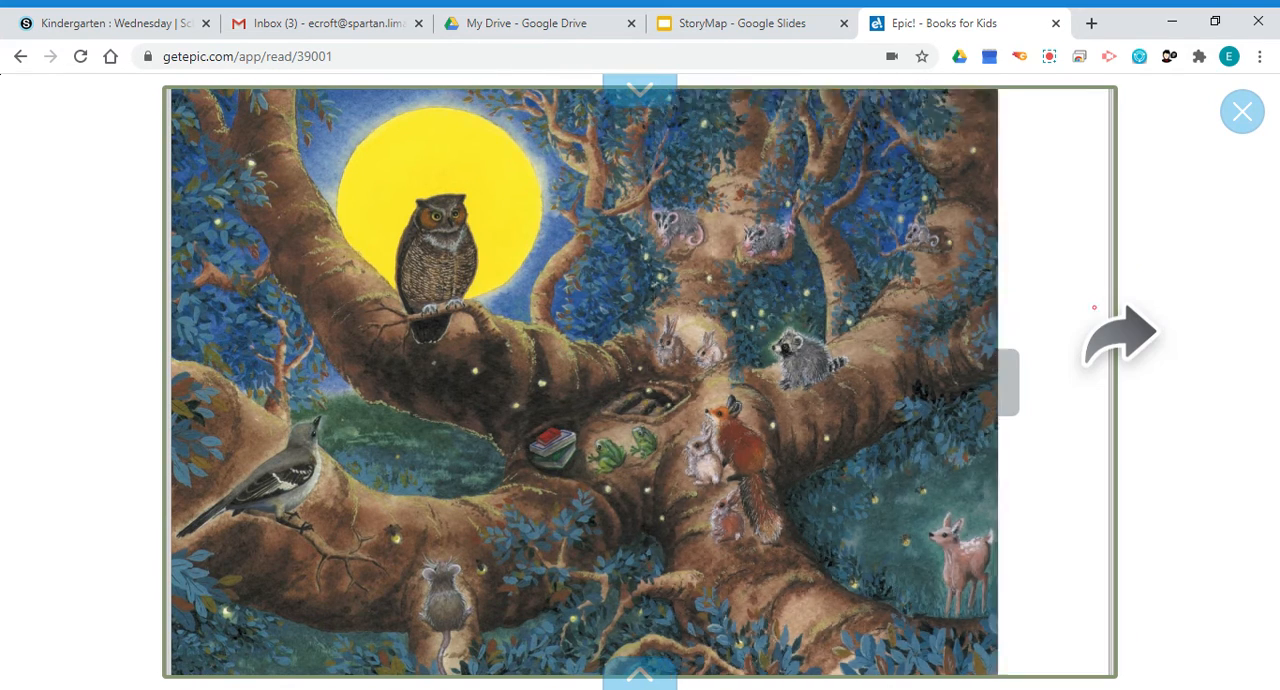
left_click(1122, 336)
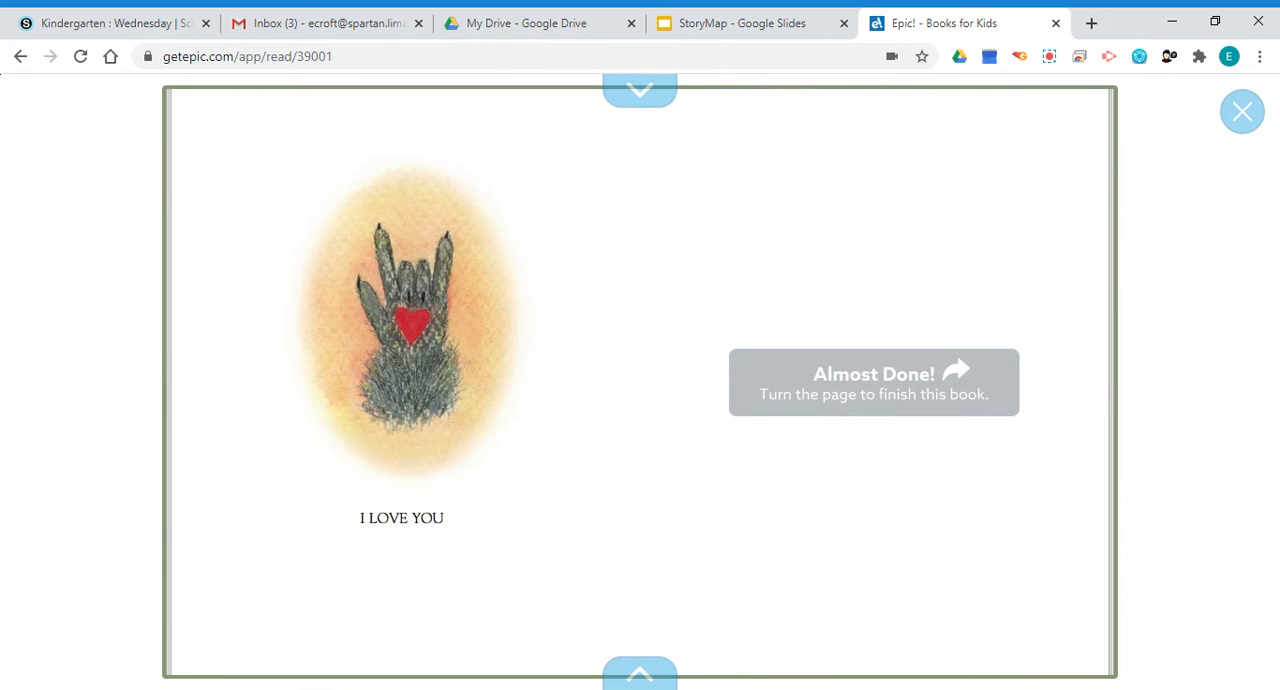
mouse_move(808, 228)
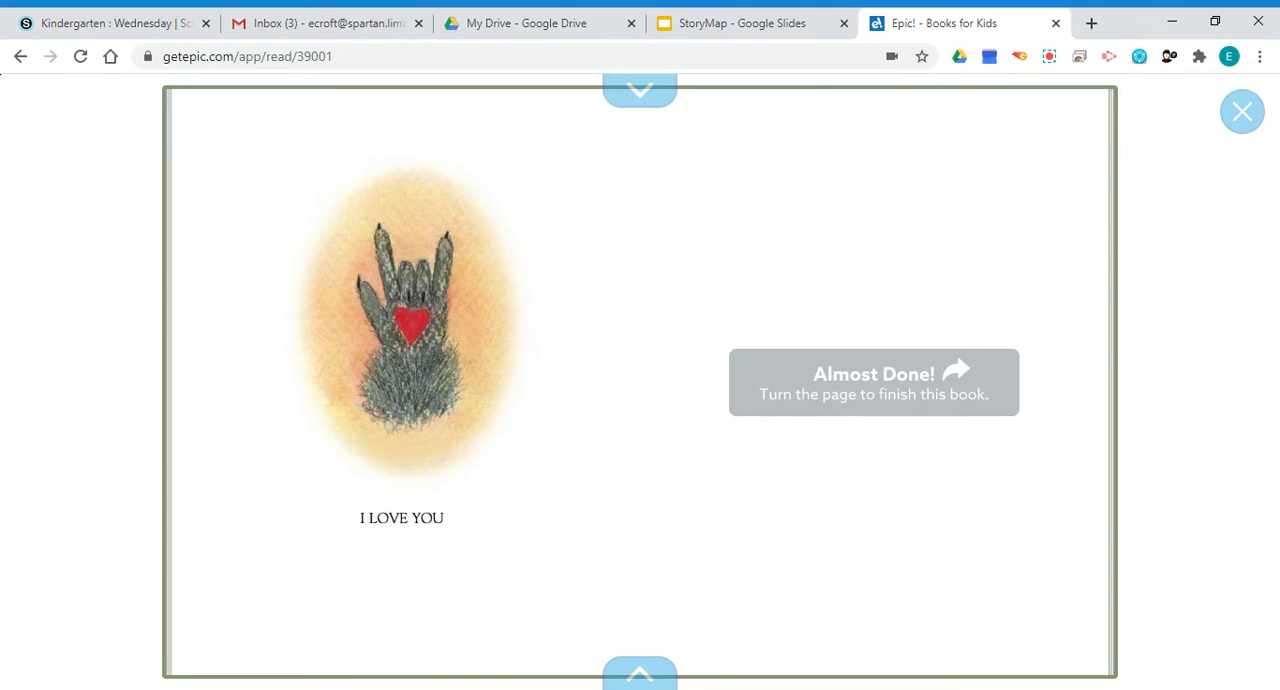
mouse_move(856, 228)
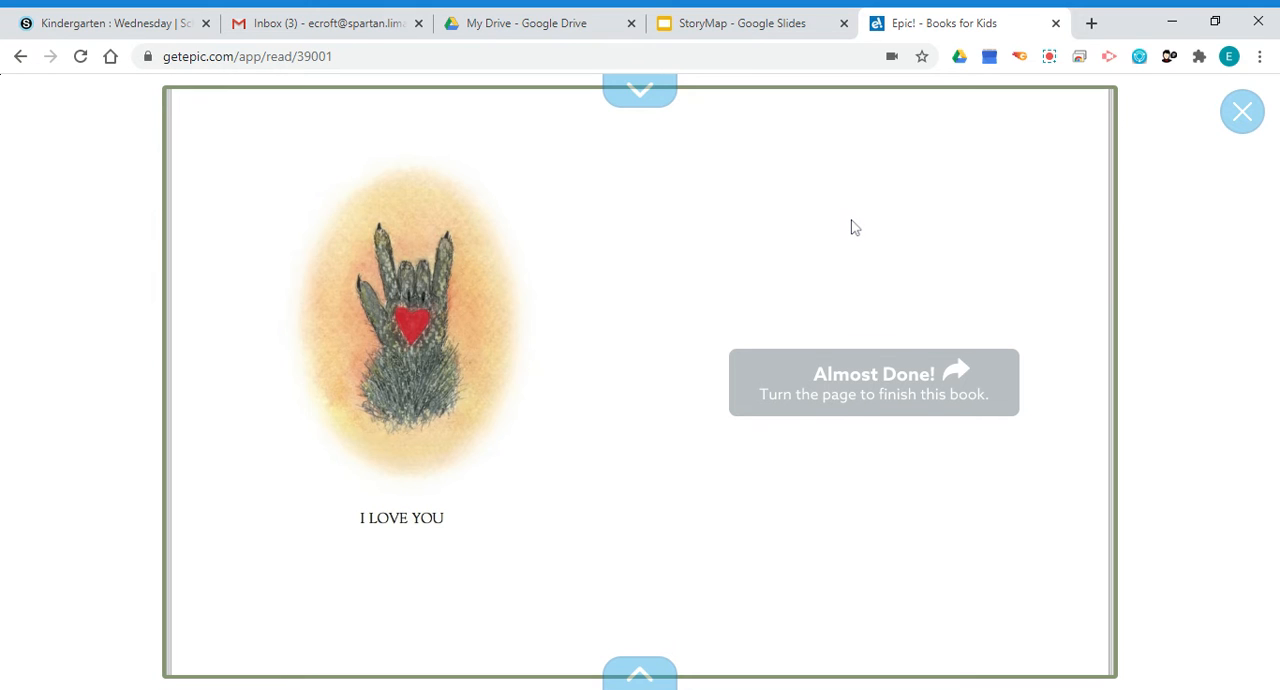
mouse_move(870, 232)
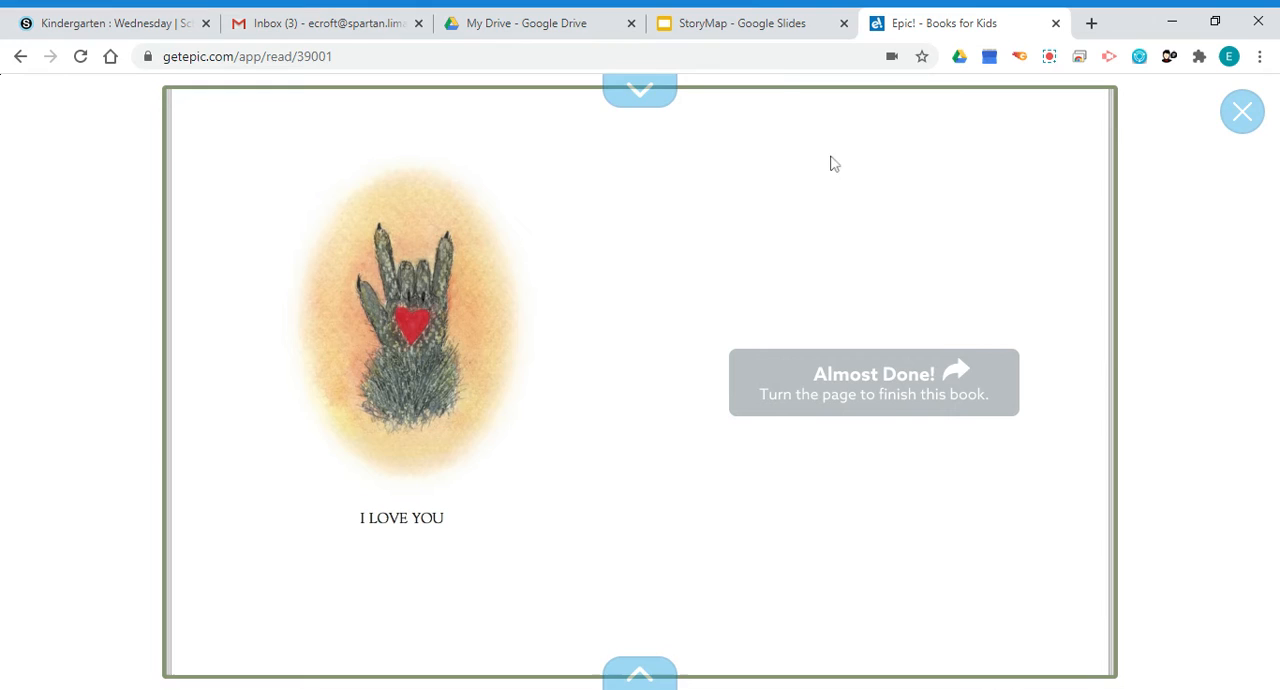
left_click(744, 24)
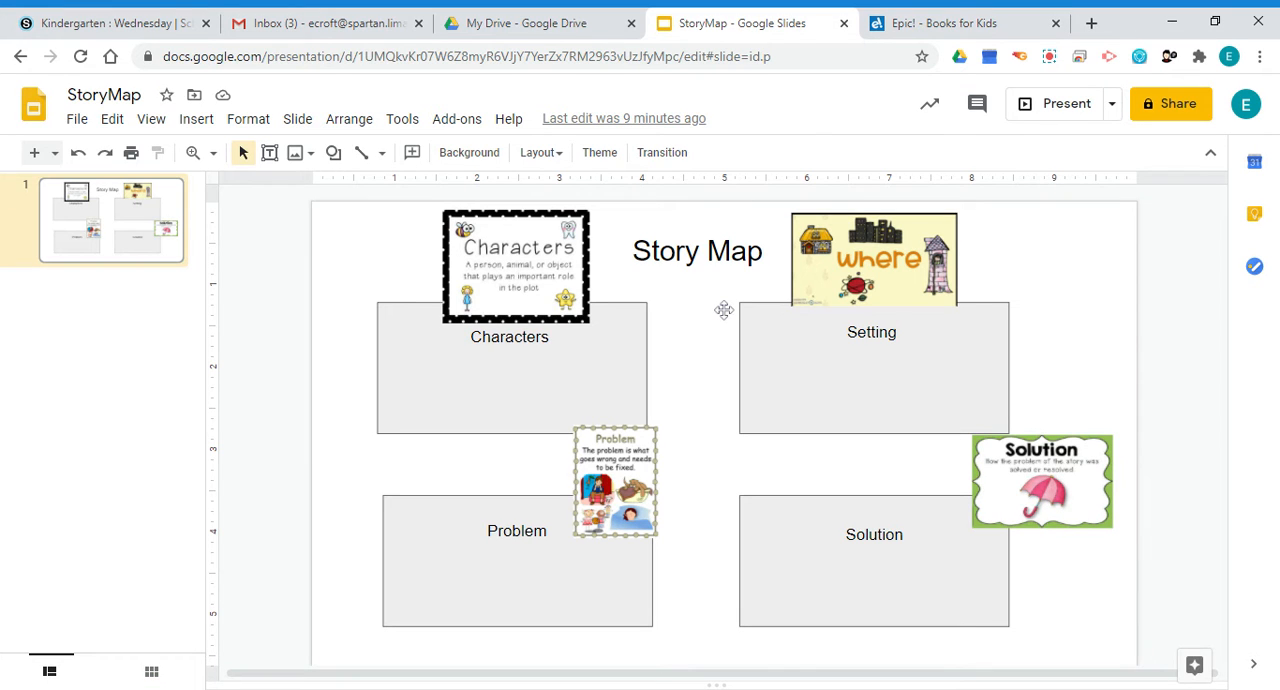
mouse_move(724, 308)
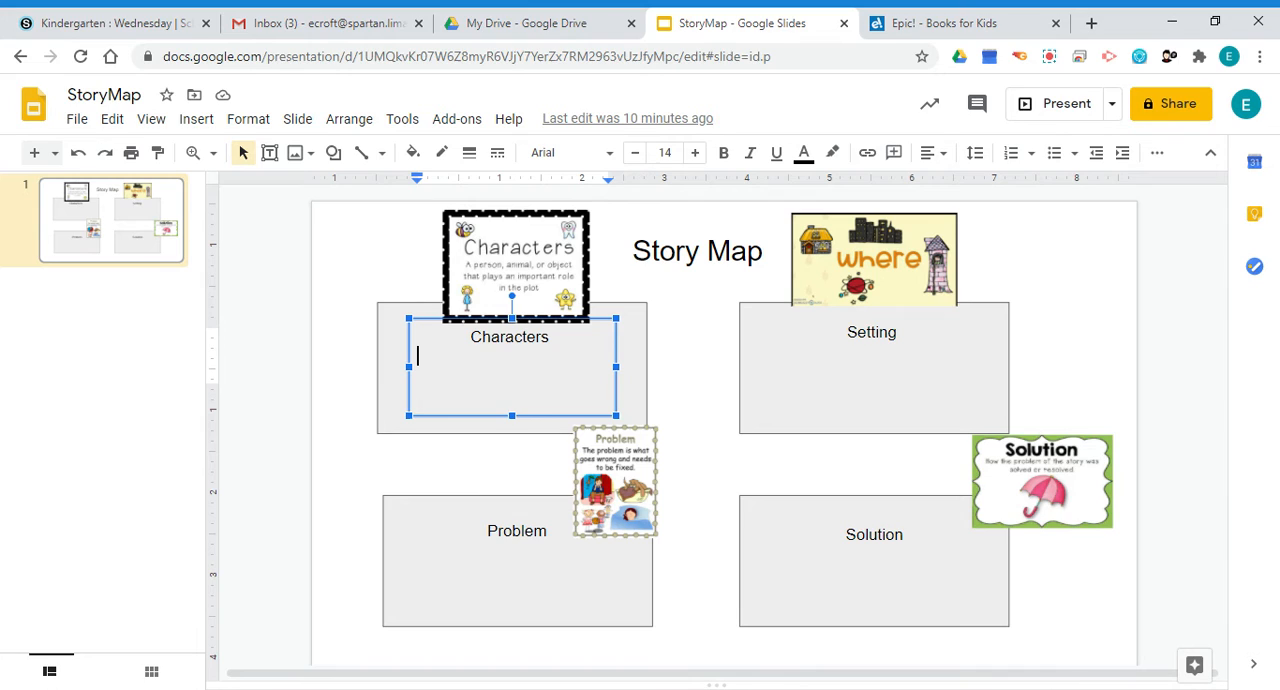
Enter Chester and Mom on separate lines in the Characters box
type("c")
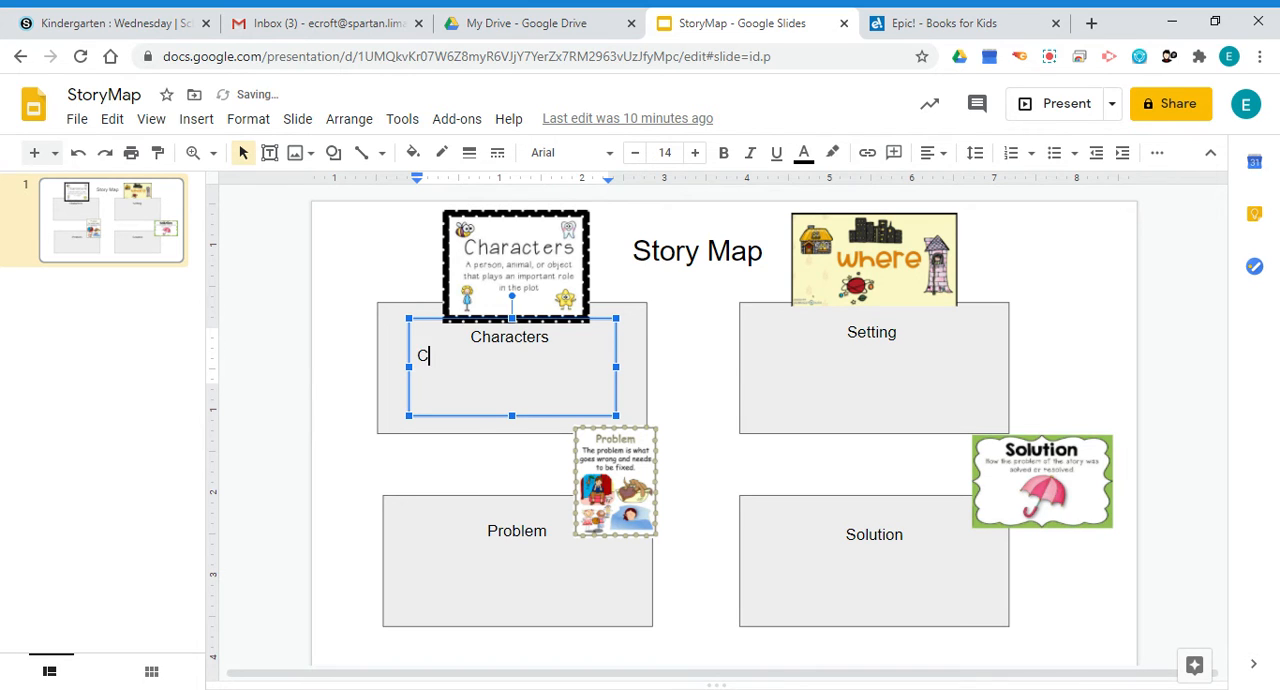
type("hester")
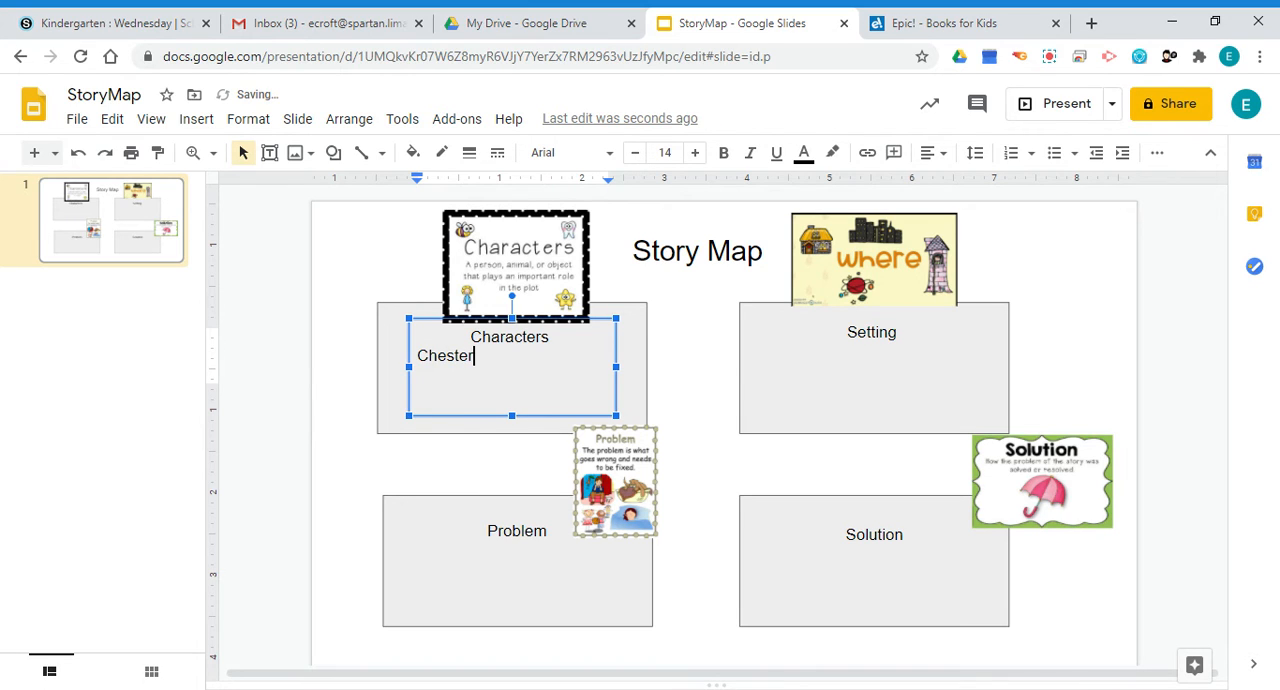
key("enter")
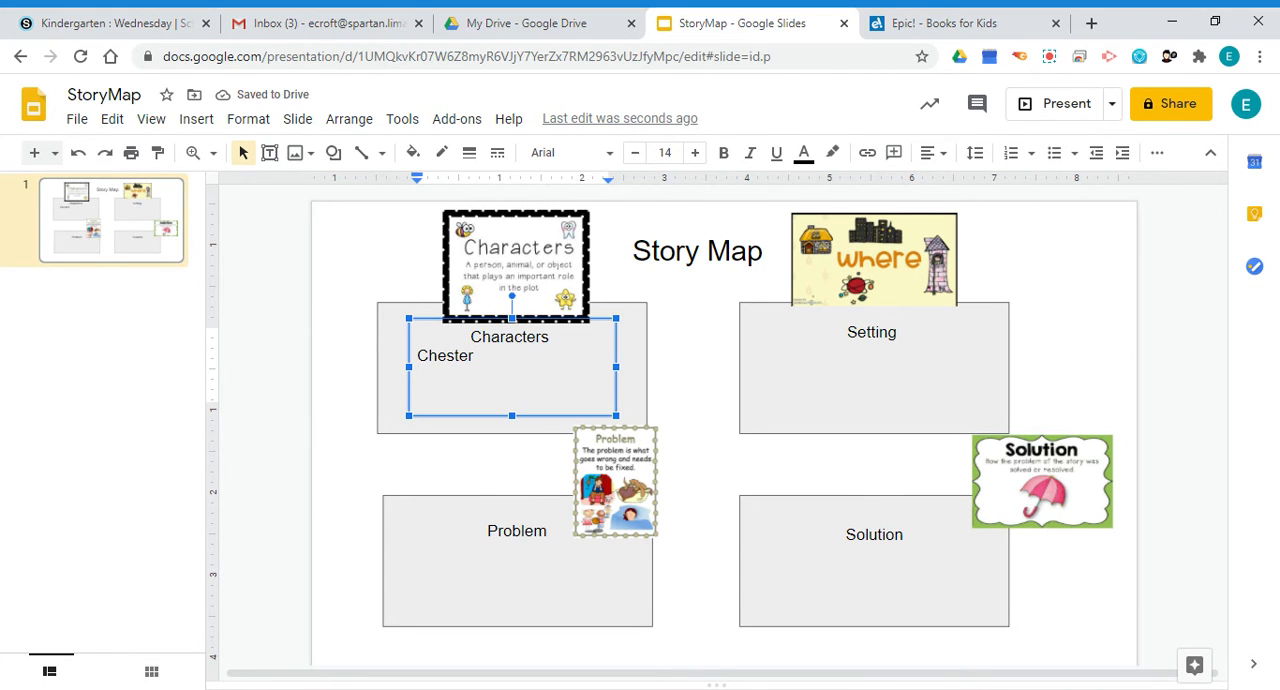
type("Mom")
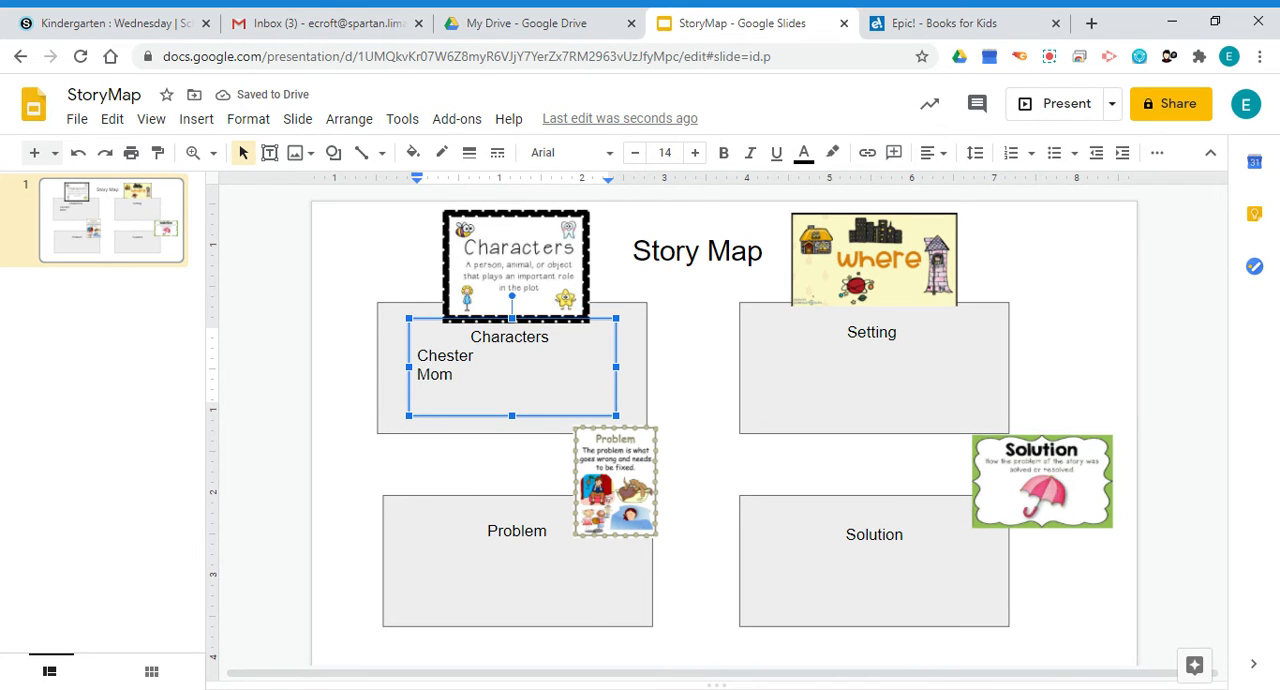
left_click(872, 370)
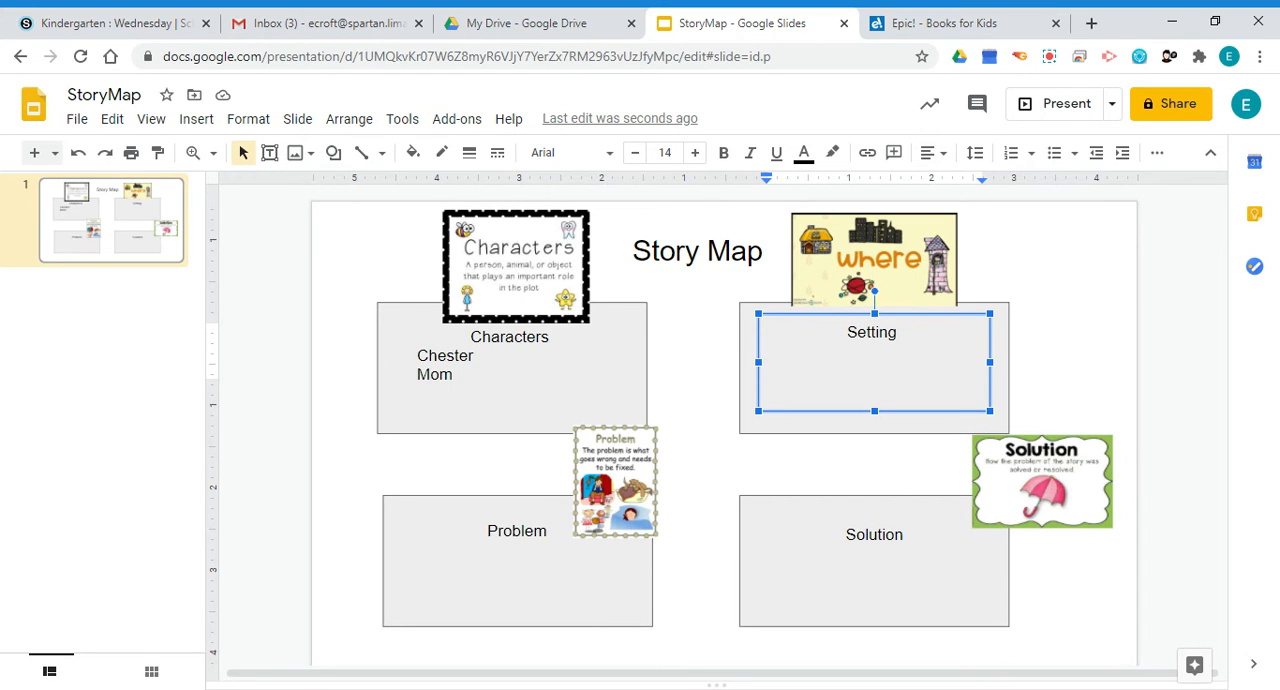
Enter "In the forest" in the Setting box and move on to the Problem box
type("In the")
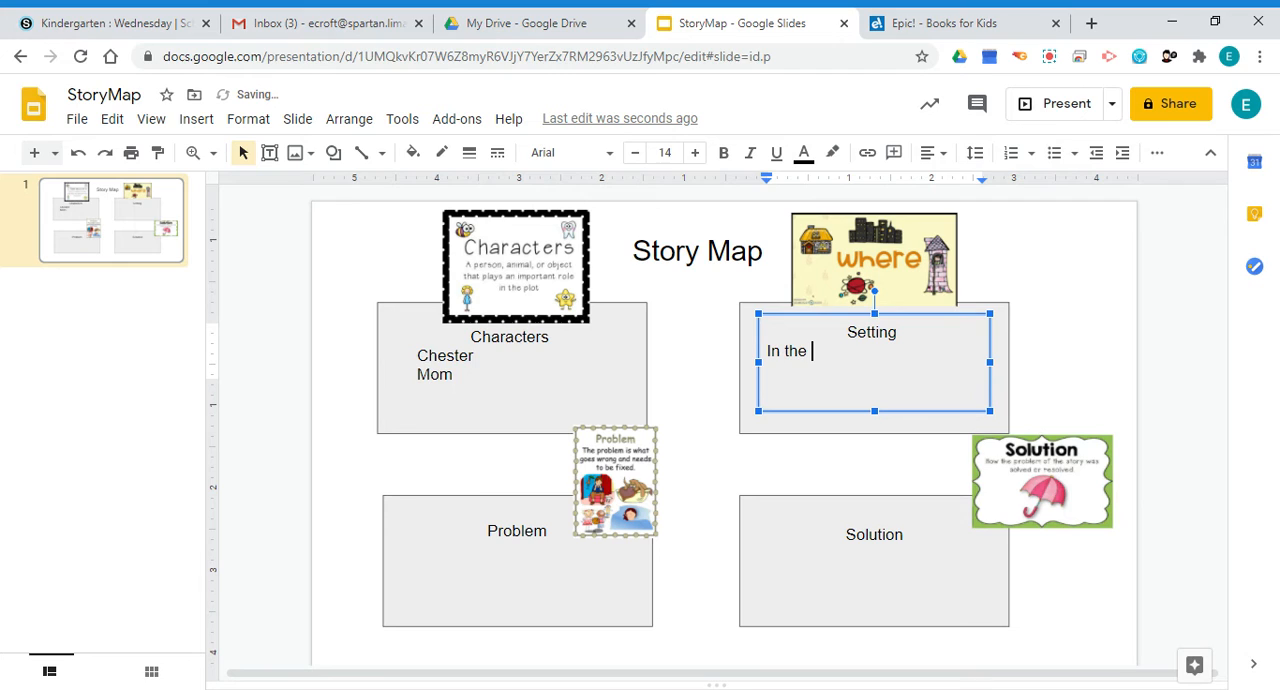
type("forest")
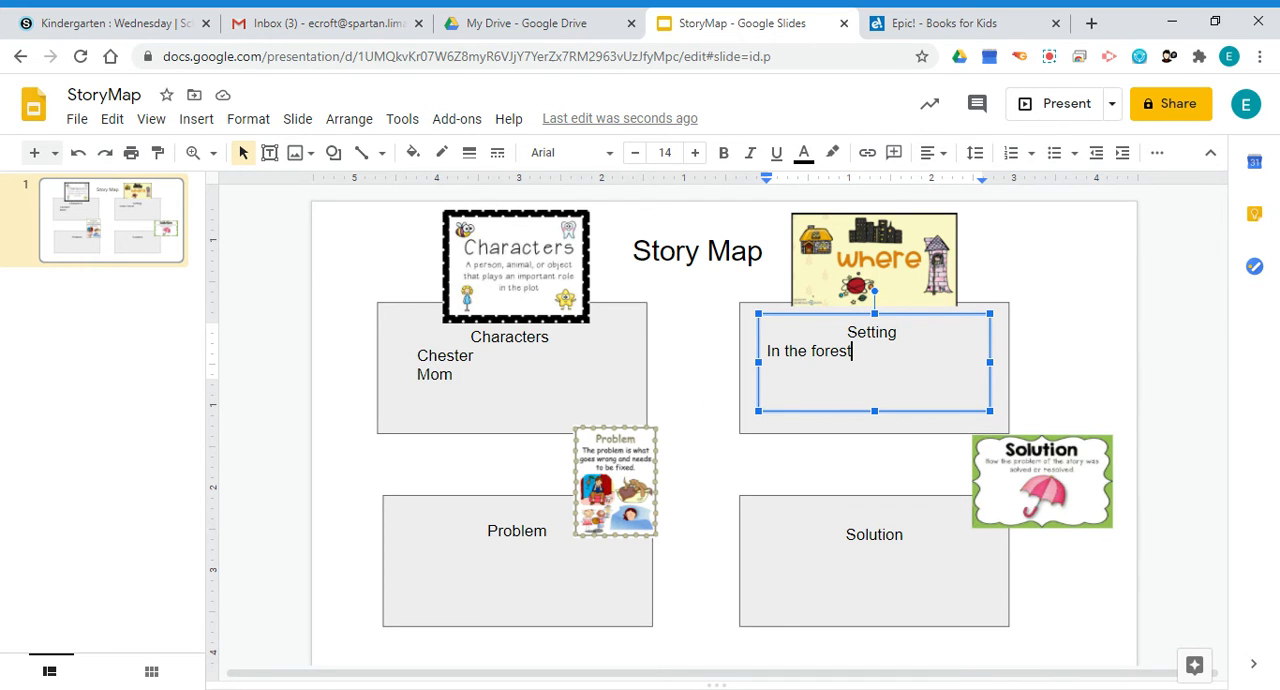
mouse_move(1072, 346)
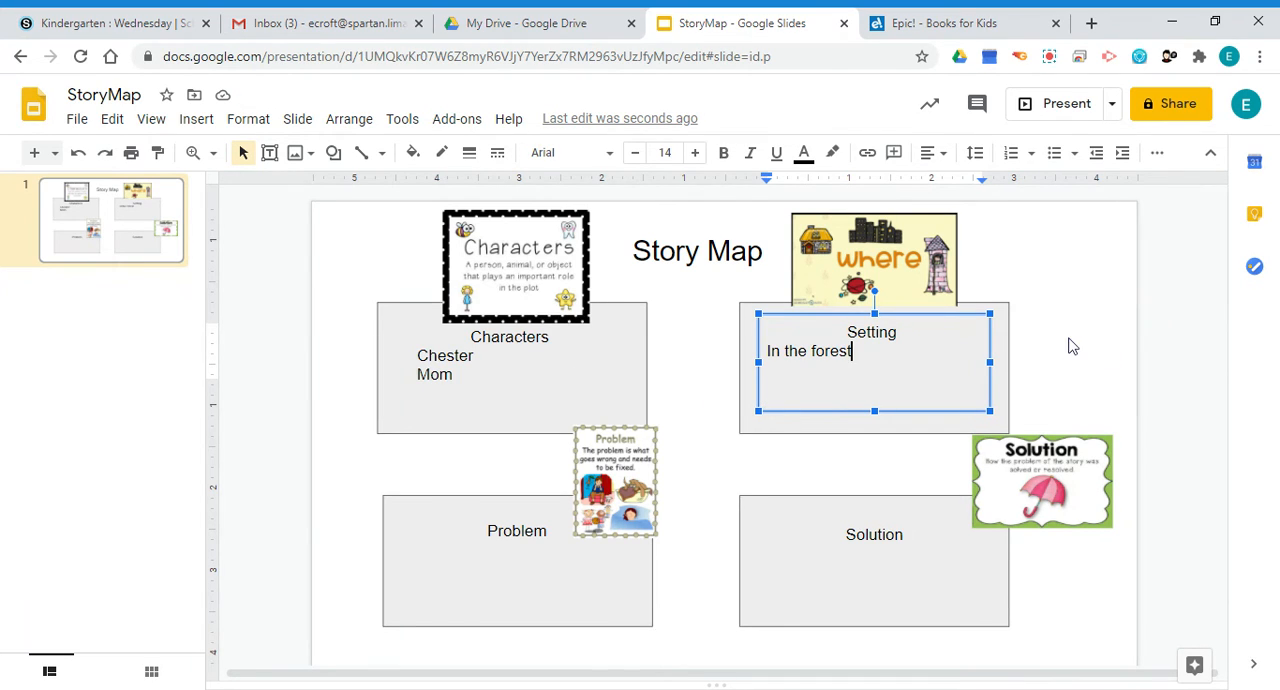
left_click(1060, 344)
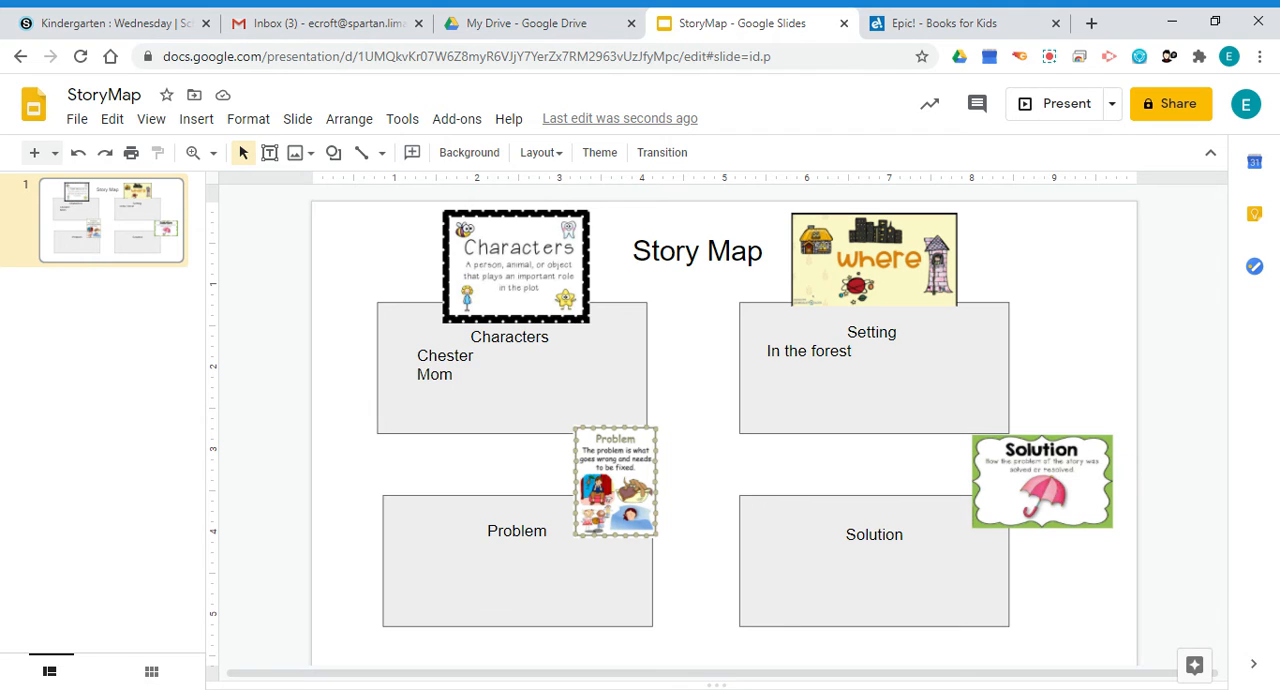
double_click(516, 530)
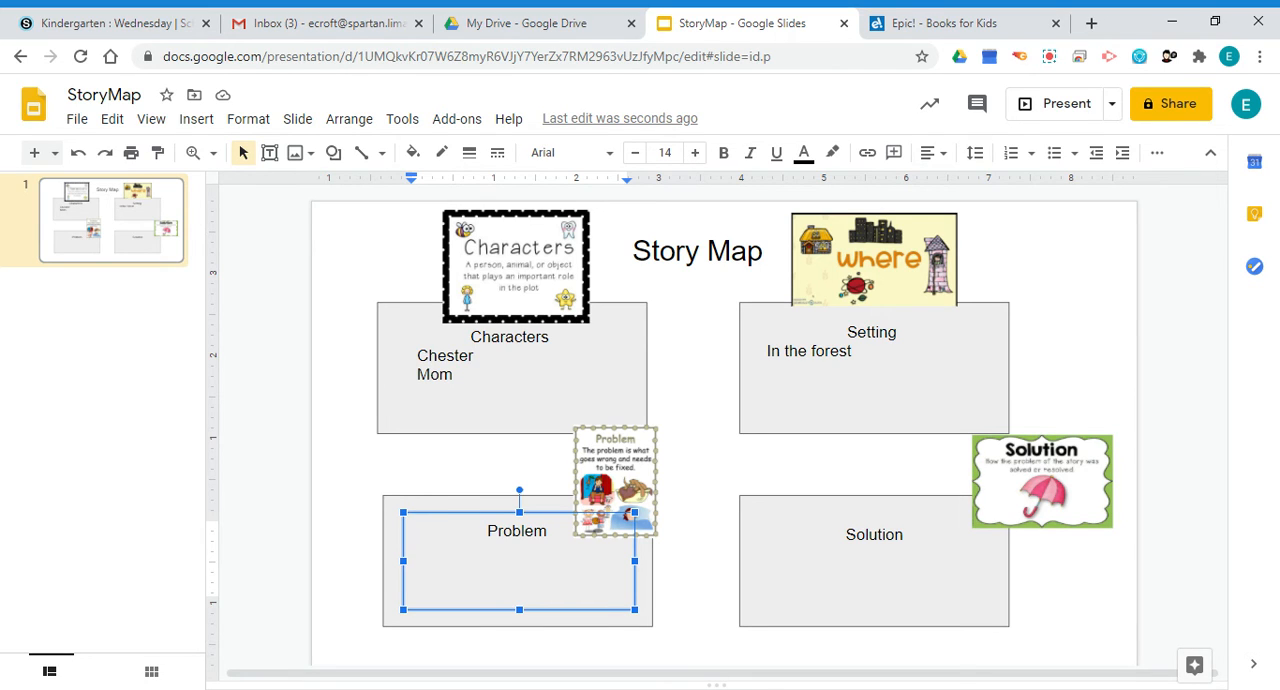
Enter "He didn't want to go to school" in the Problem box
type("He didn't w")
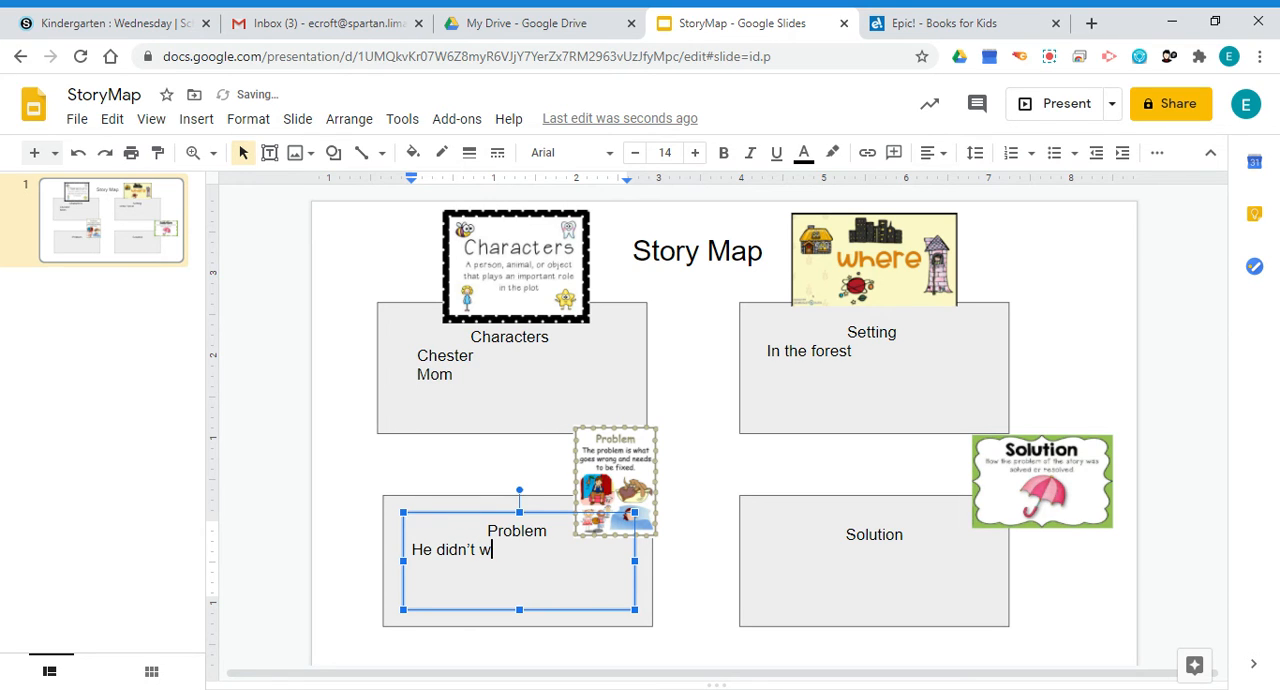
type("ant to")
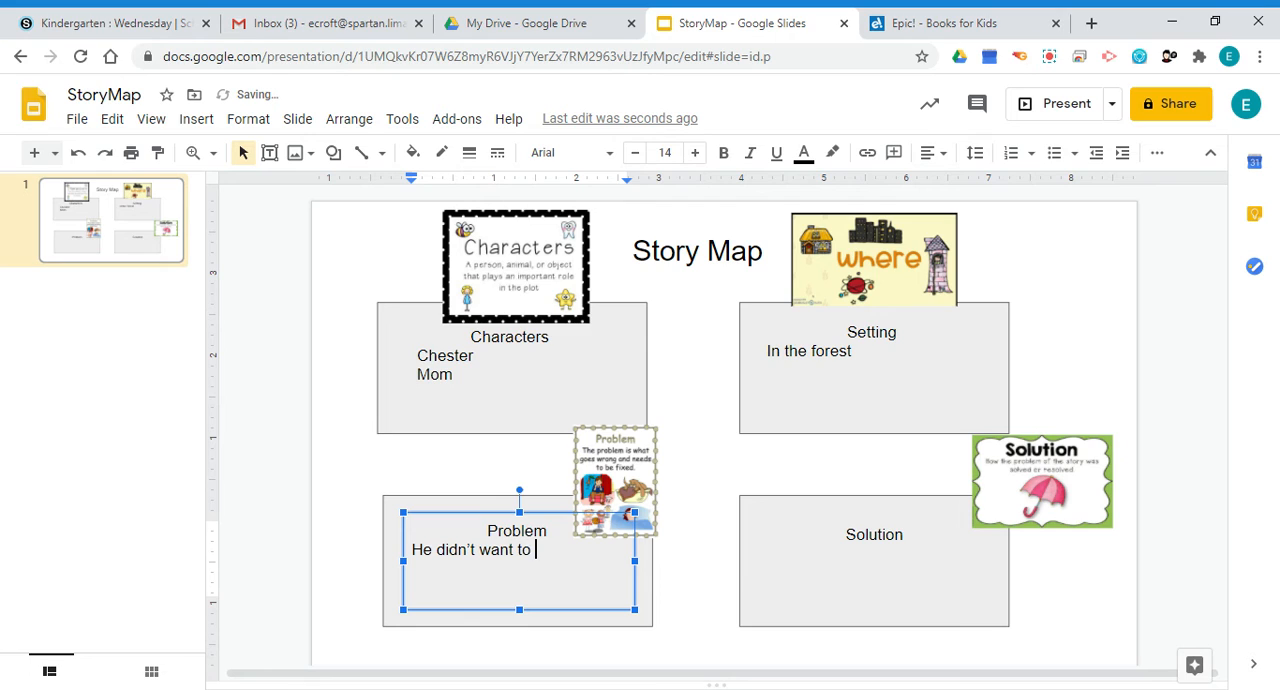
type("go to sch")
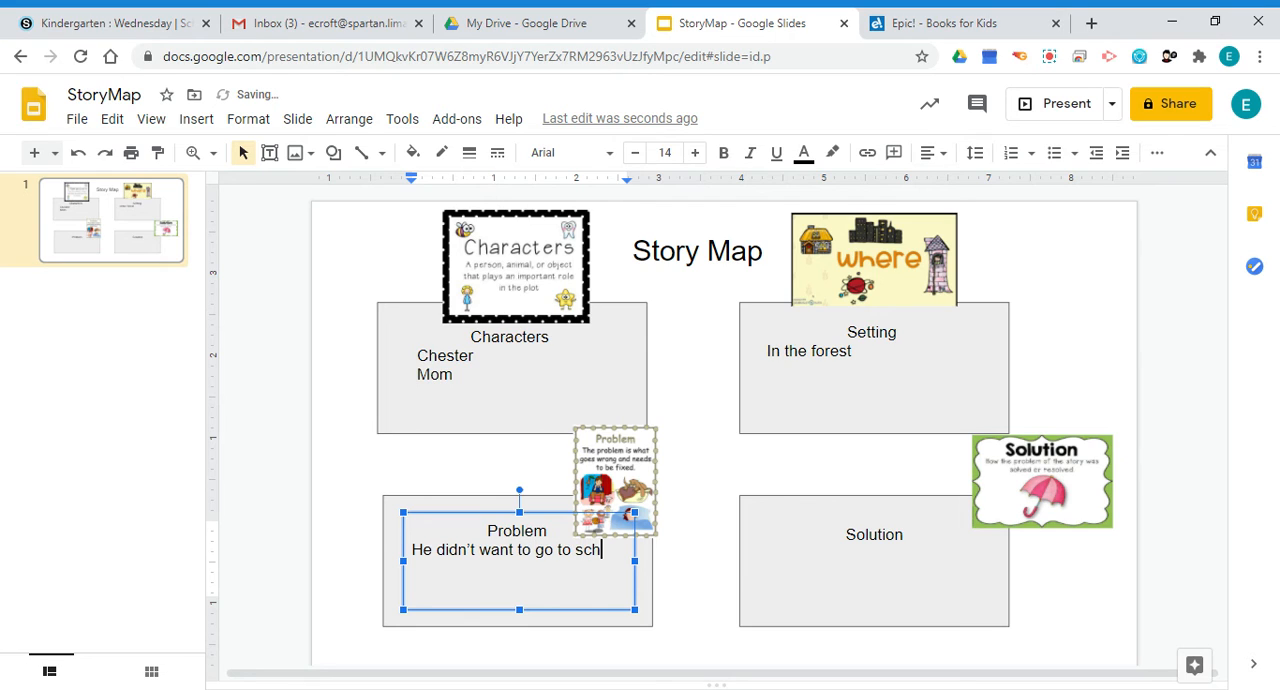
type("ool")
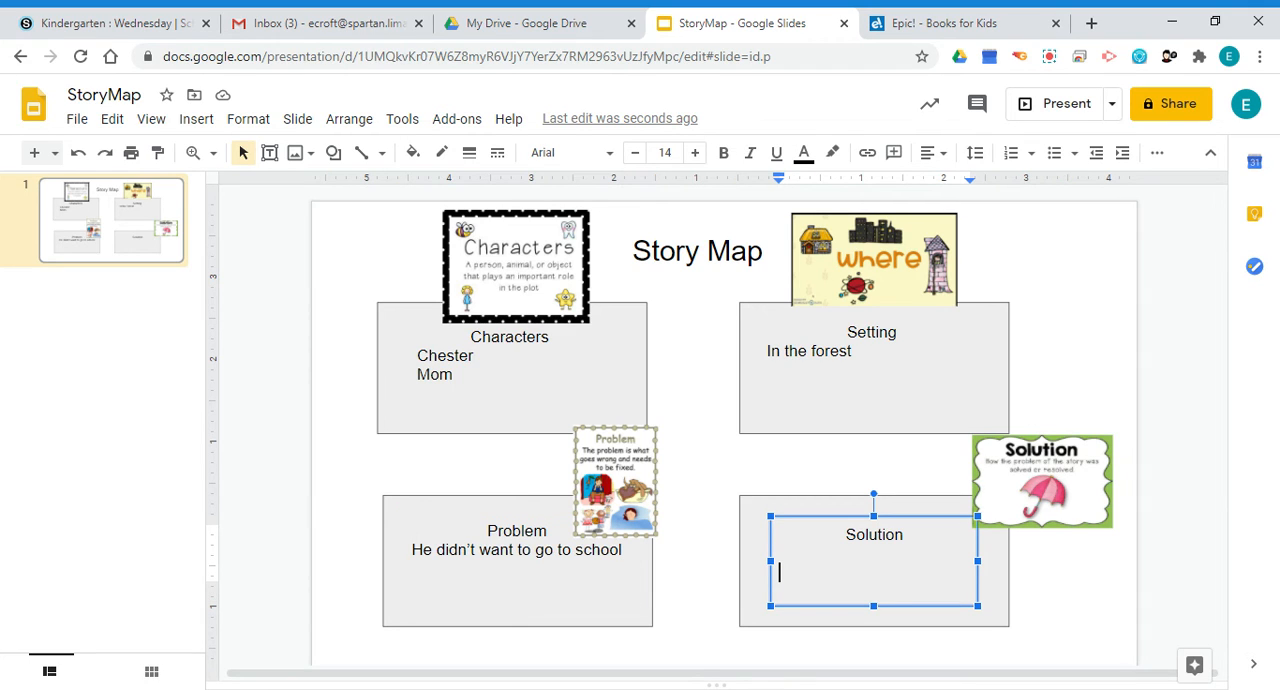
Enter "Mom shared the secret of the kissing hand" in the Solution box
type("Solution")
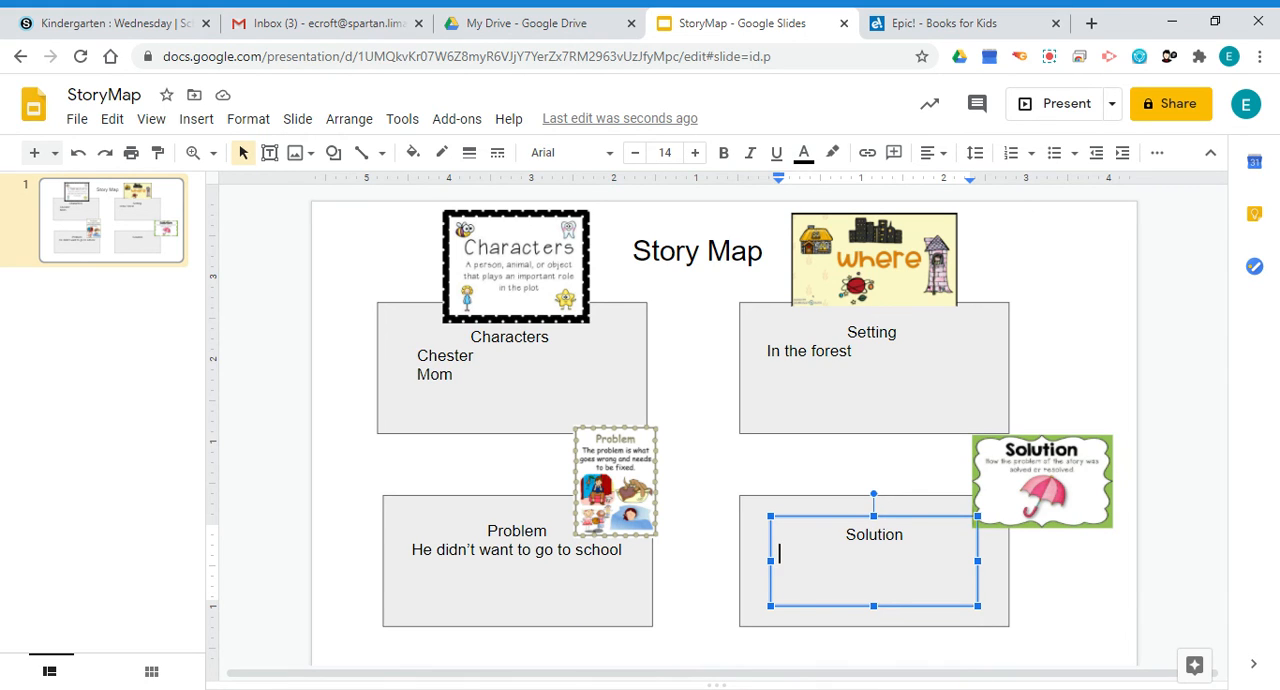
type("M")
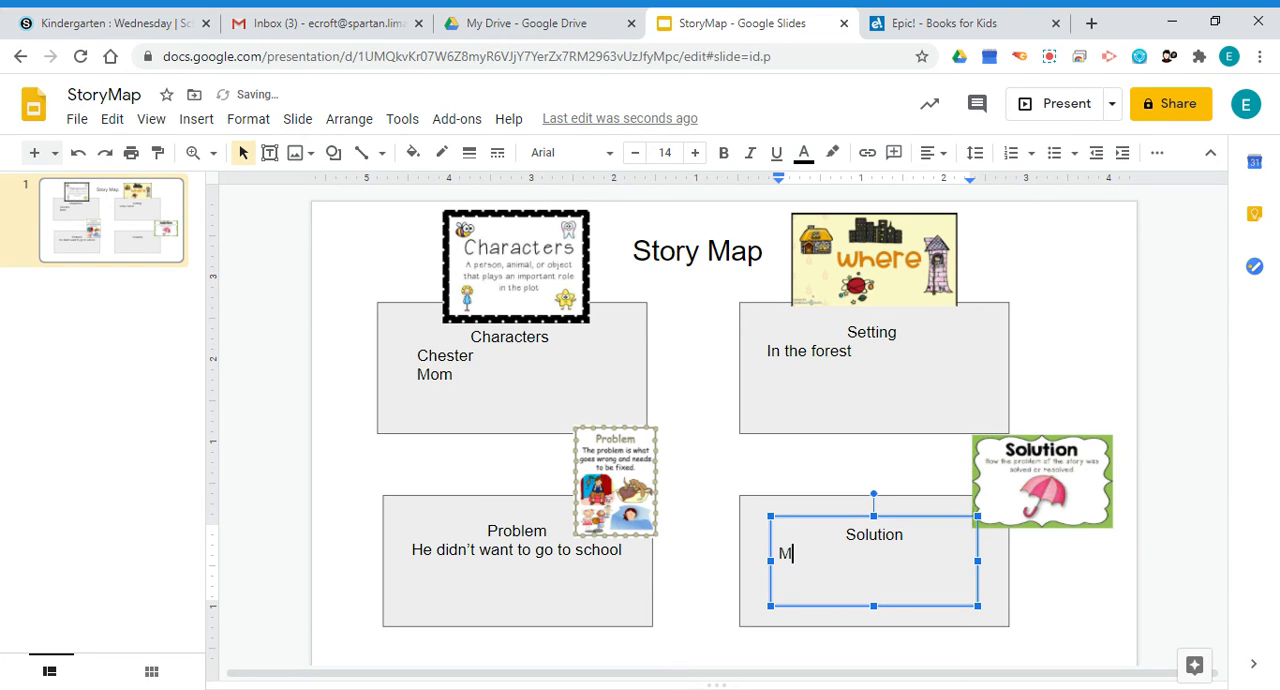
type("om")
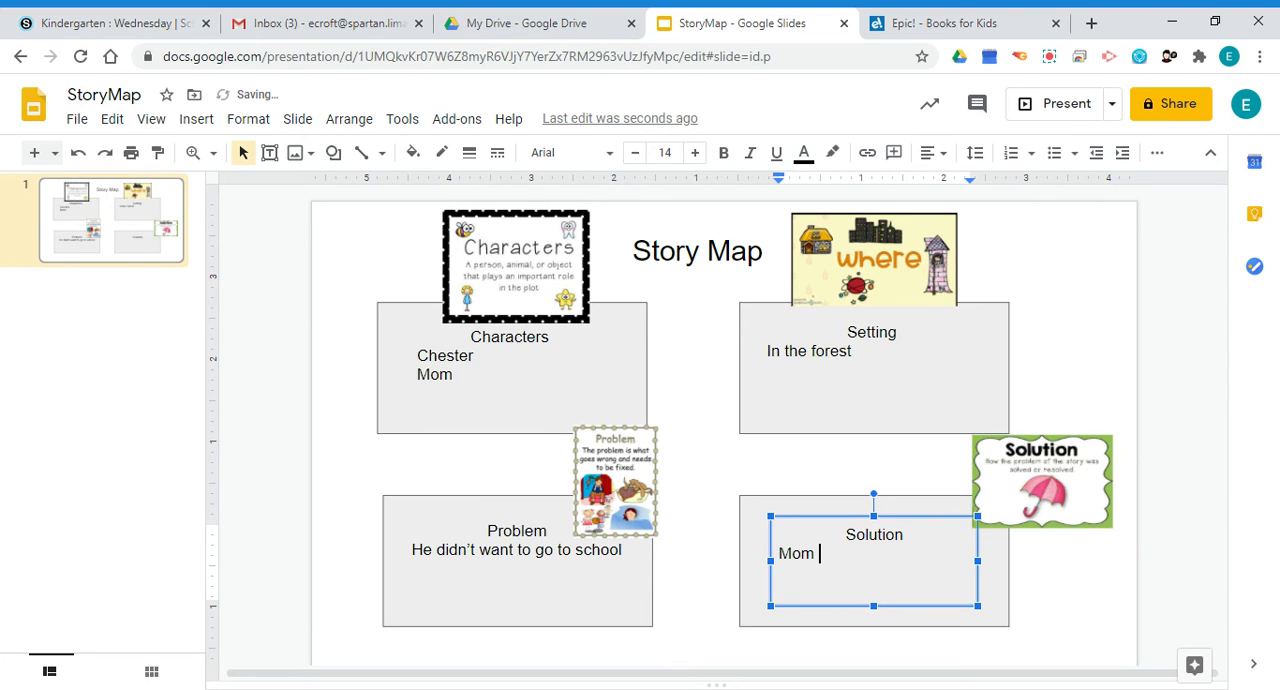
type("shared the se")
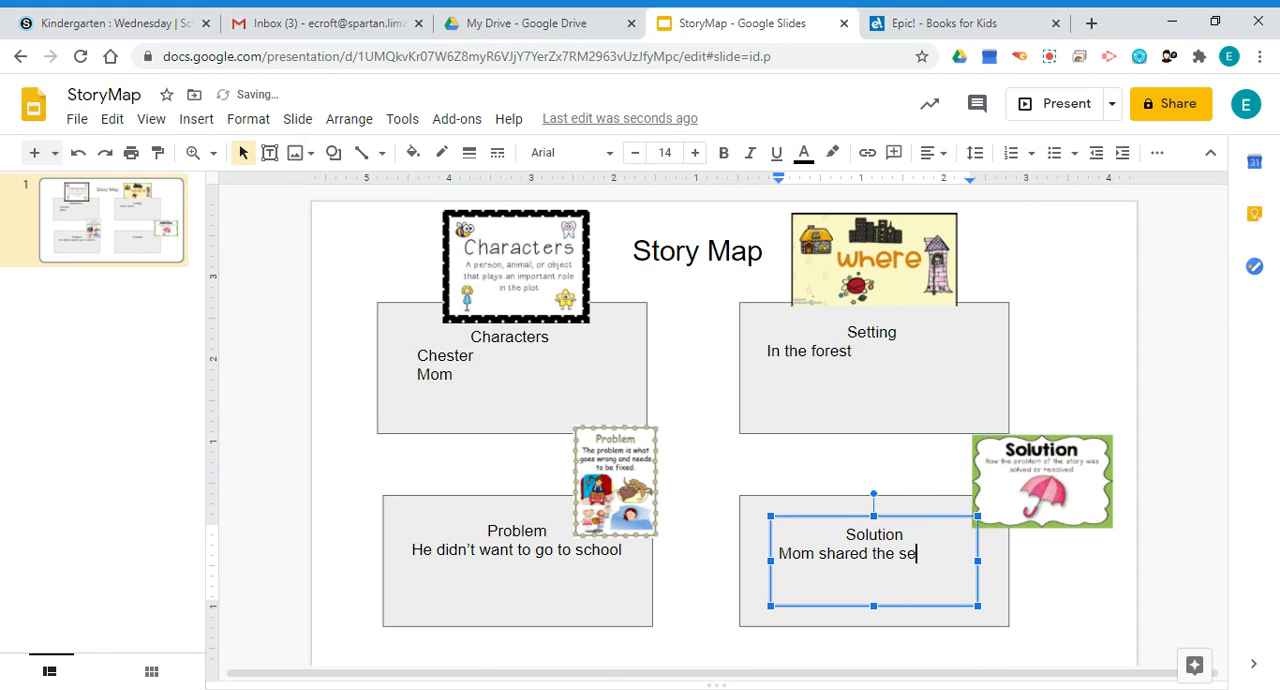
type("cret of the")
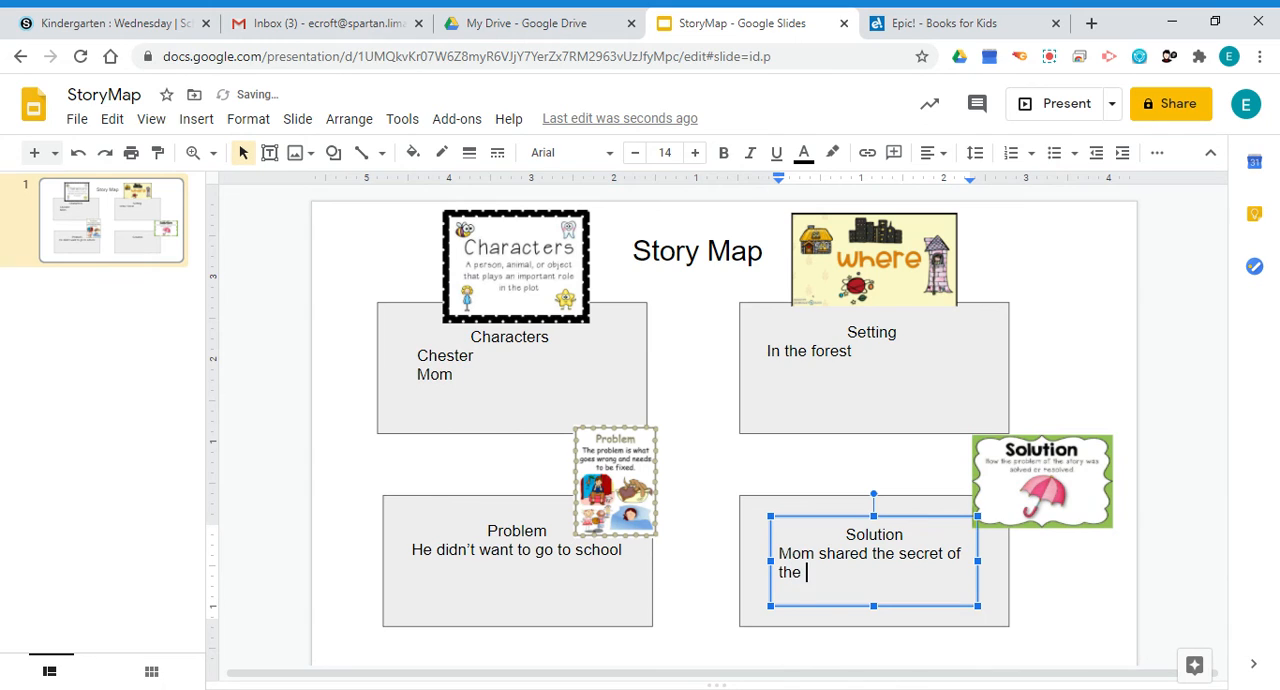
type("kissing")
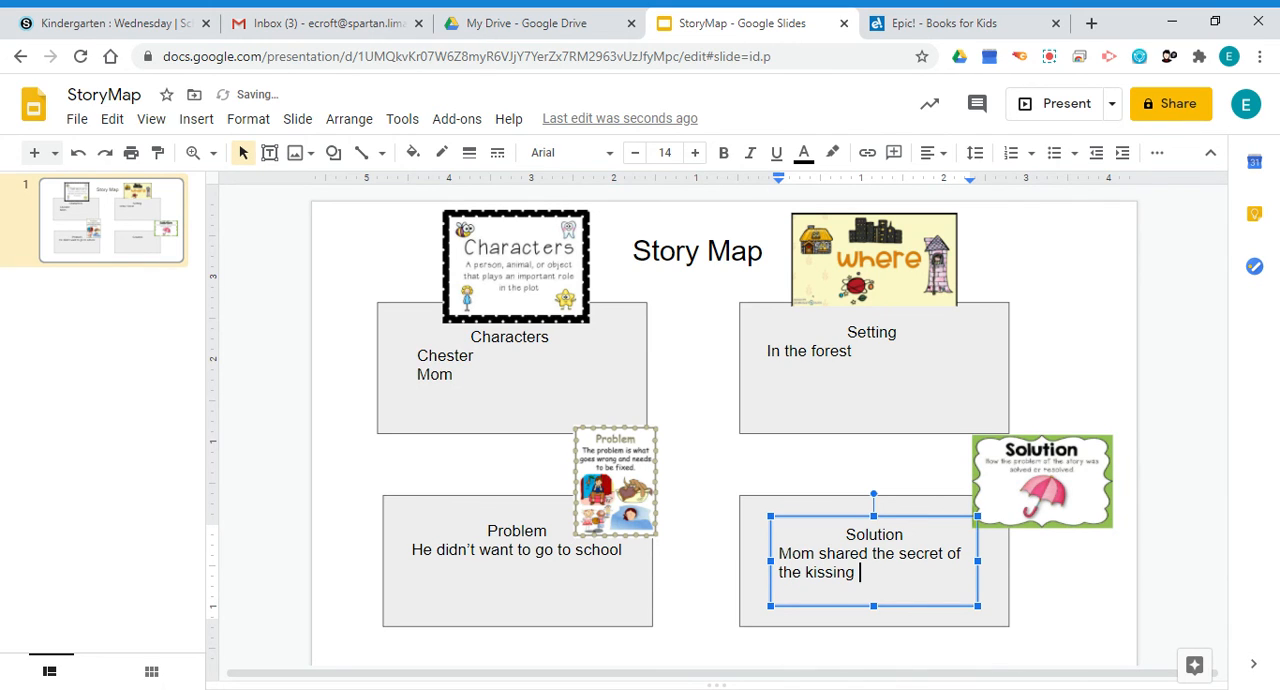
type("hand")
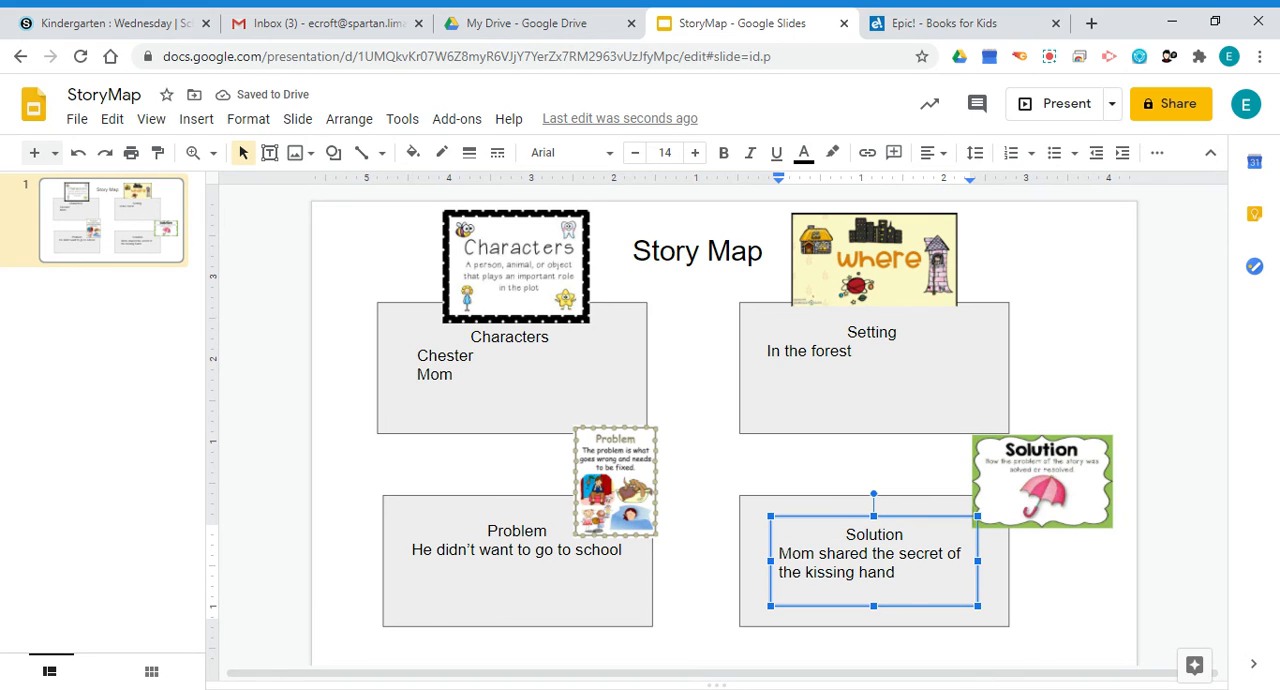
mouse_move(908, 610)
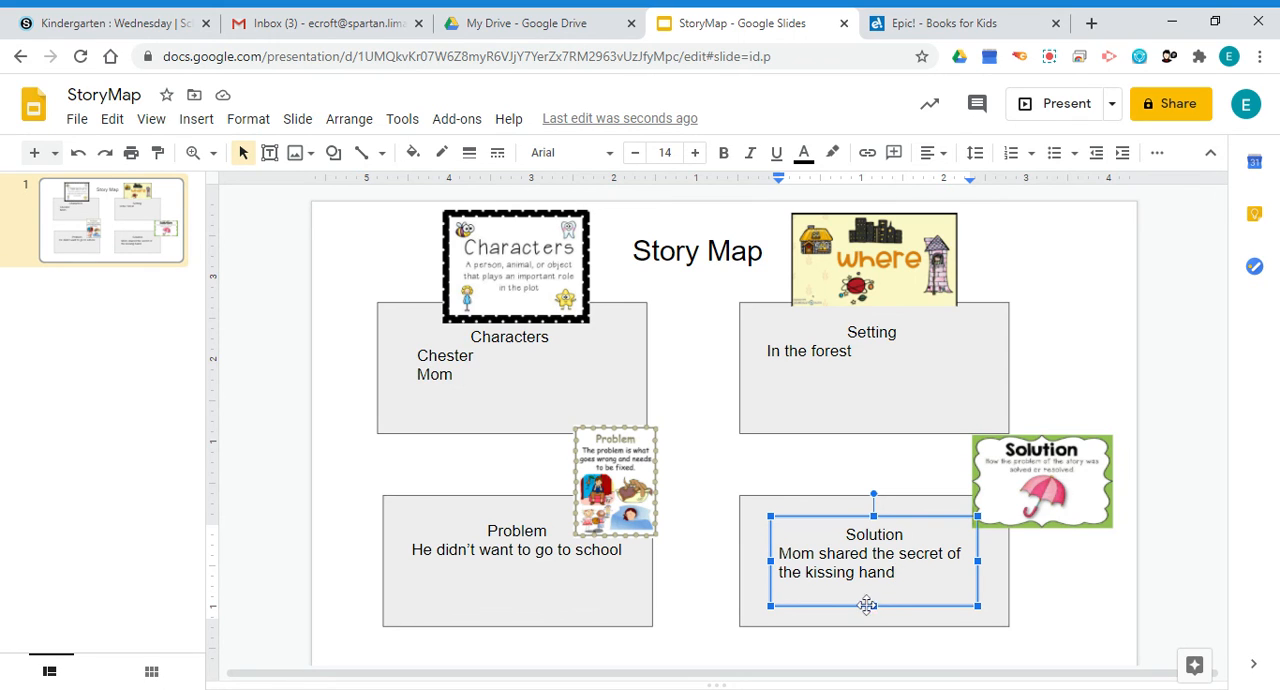
mouse_move(690, 534)
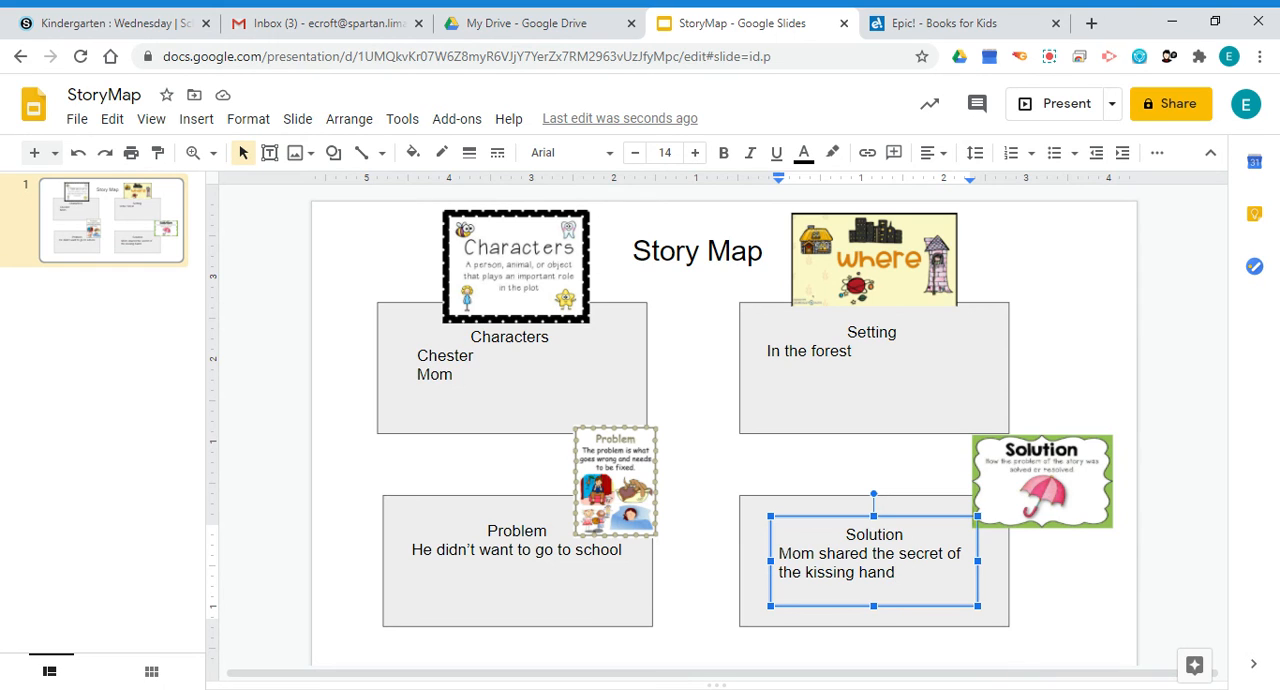
mouse_move(712, 466)
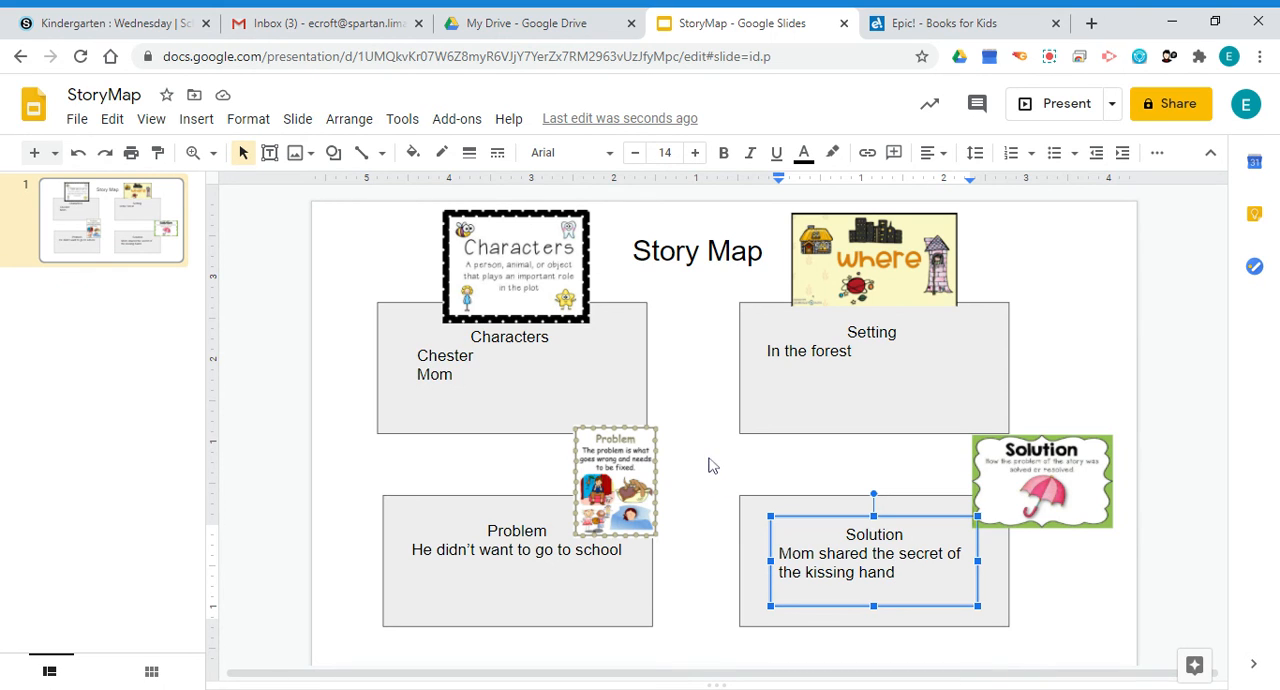
left_click(714, 460)
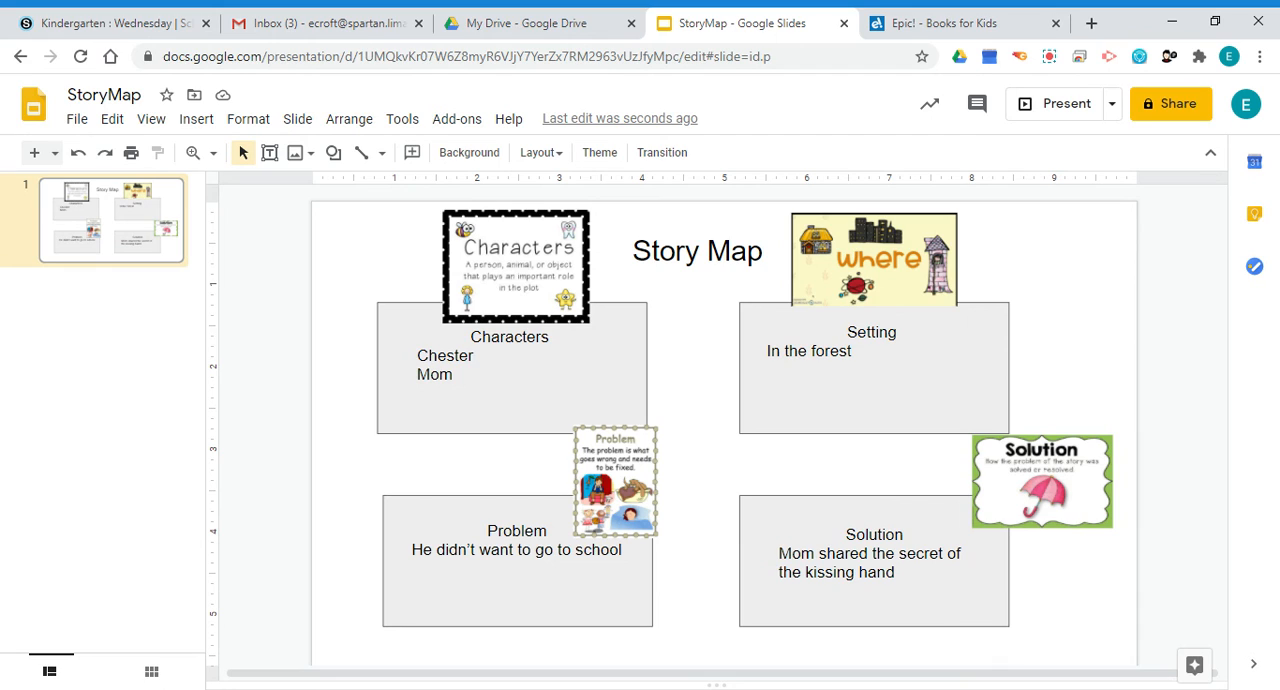
mouse_move(810, 484)
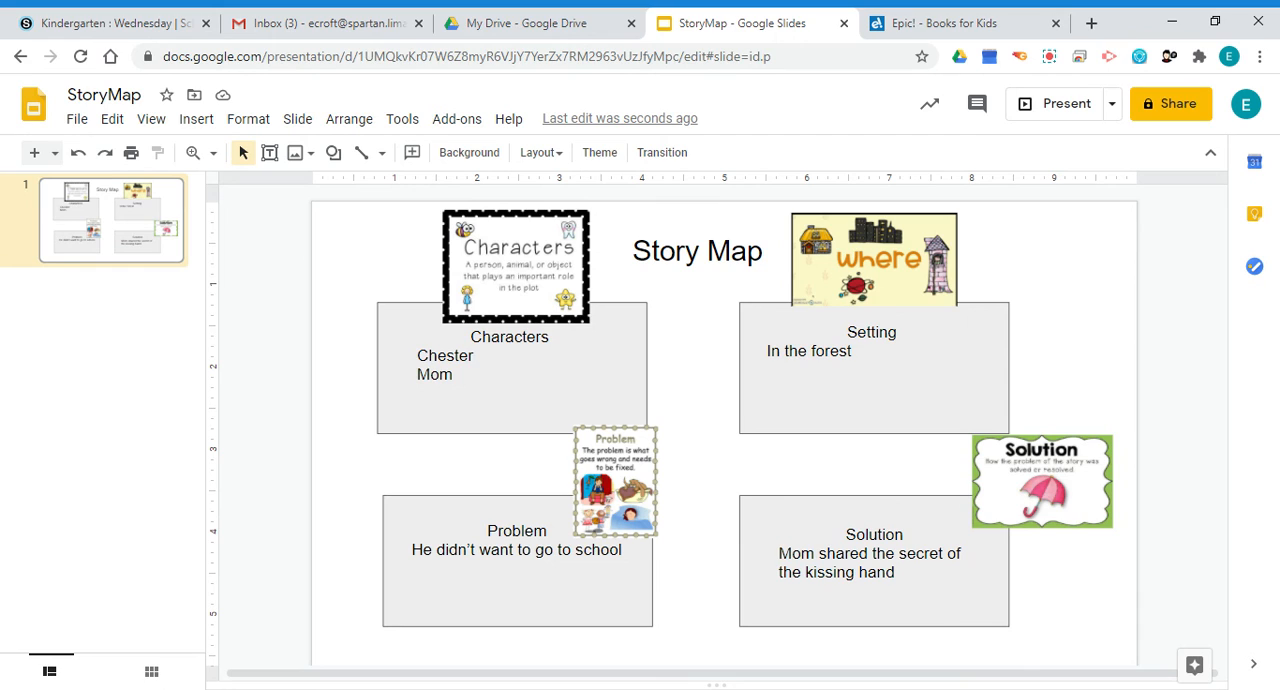
mouse_move(548, 366)
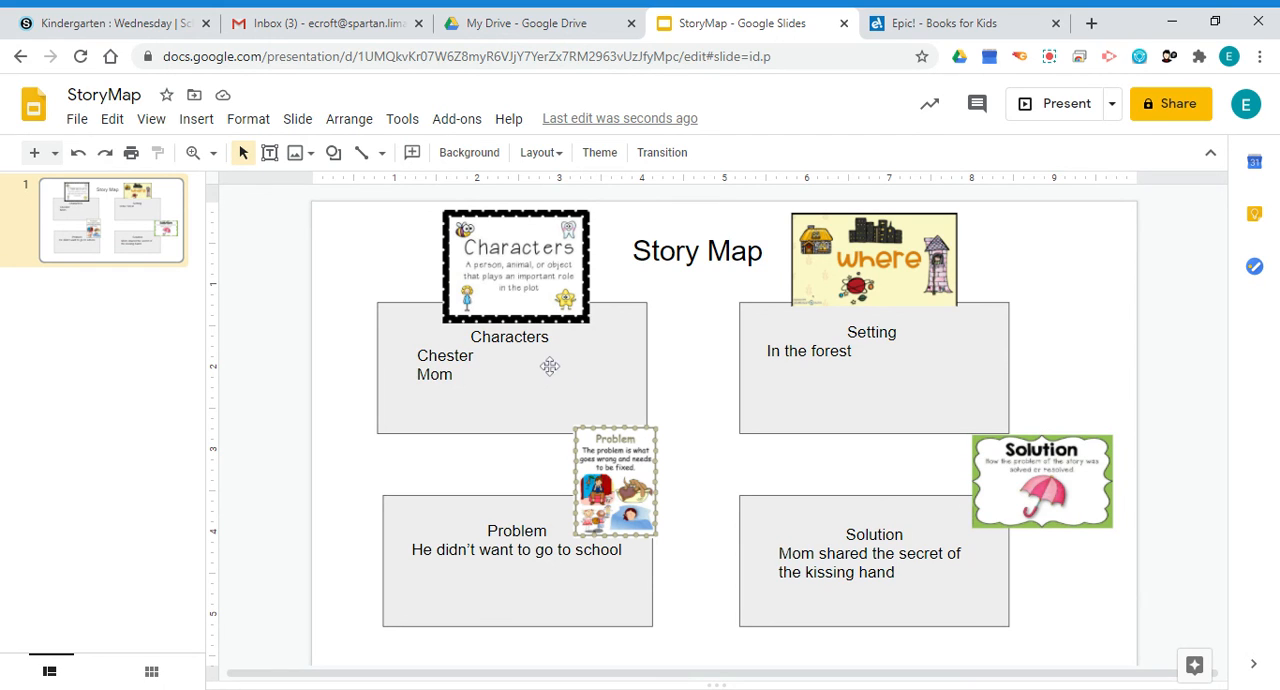
mouse_move(548, 366)
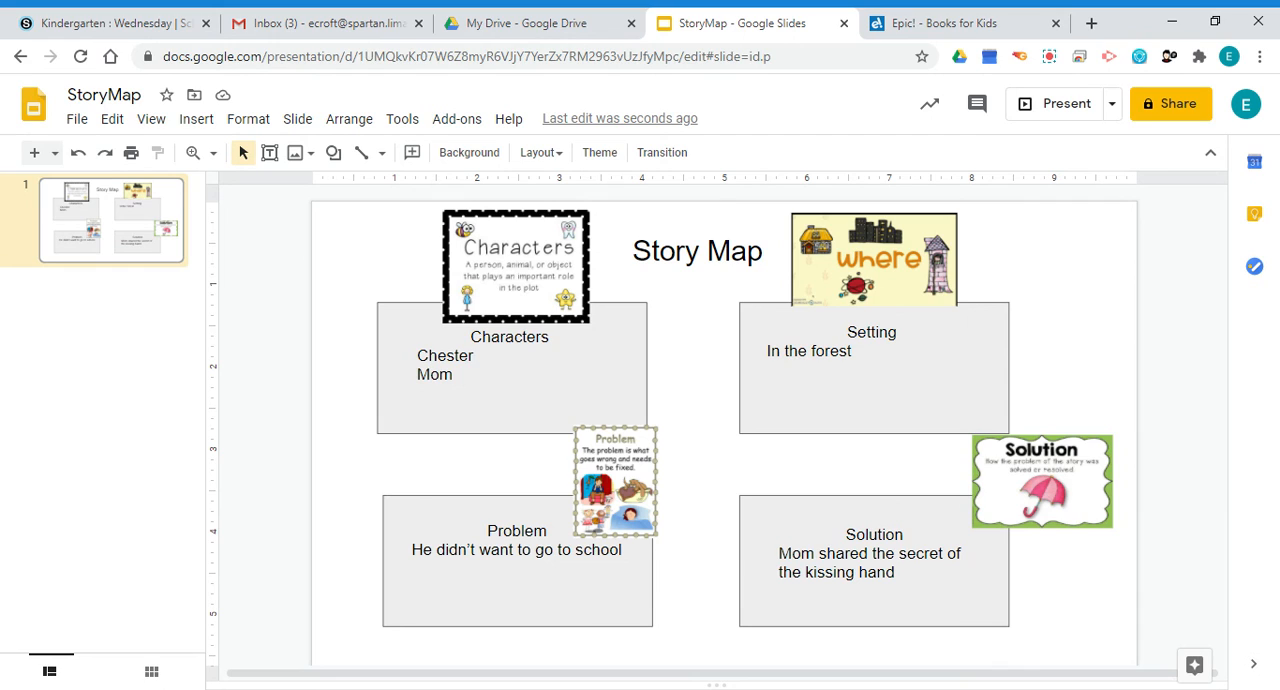
mouse_move(660, 496)
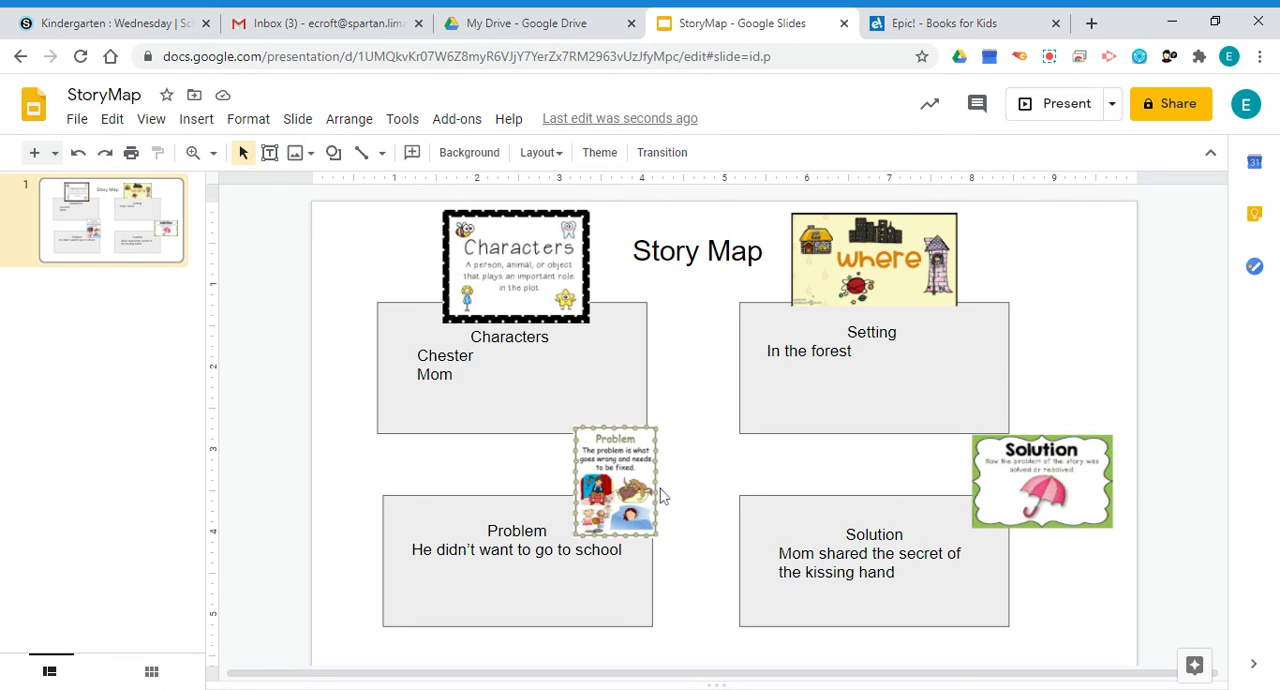
mouse_move(976, 468)
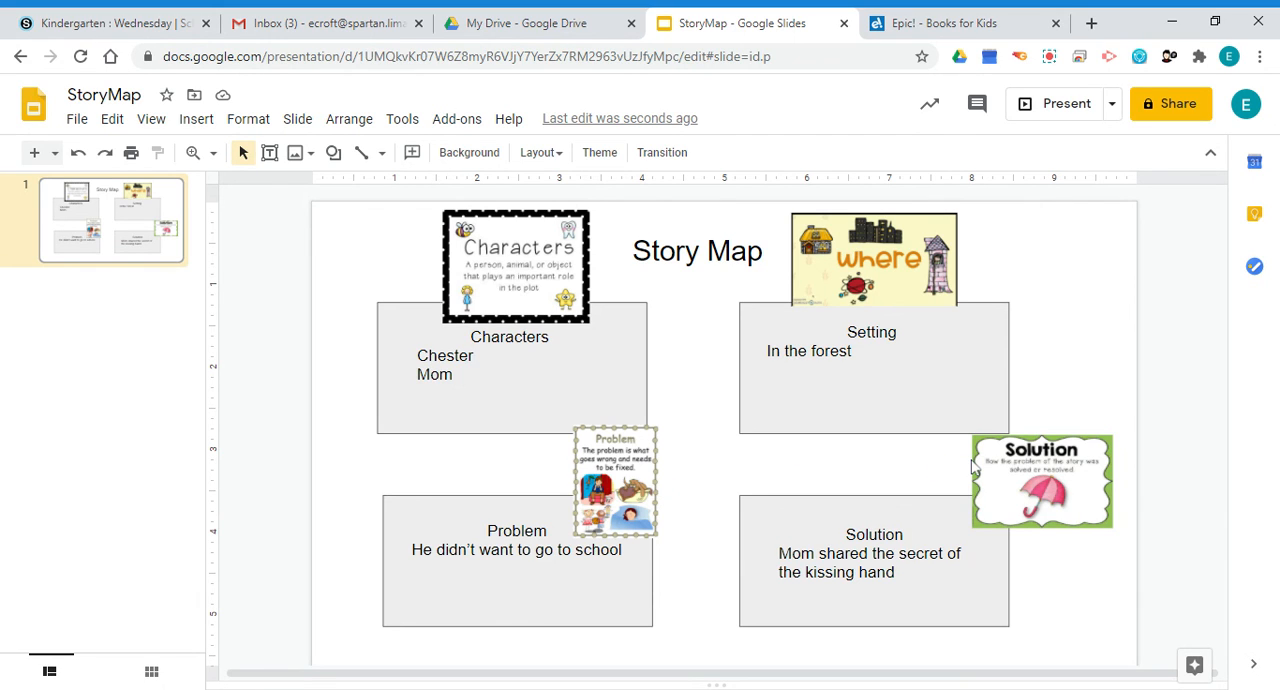